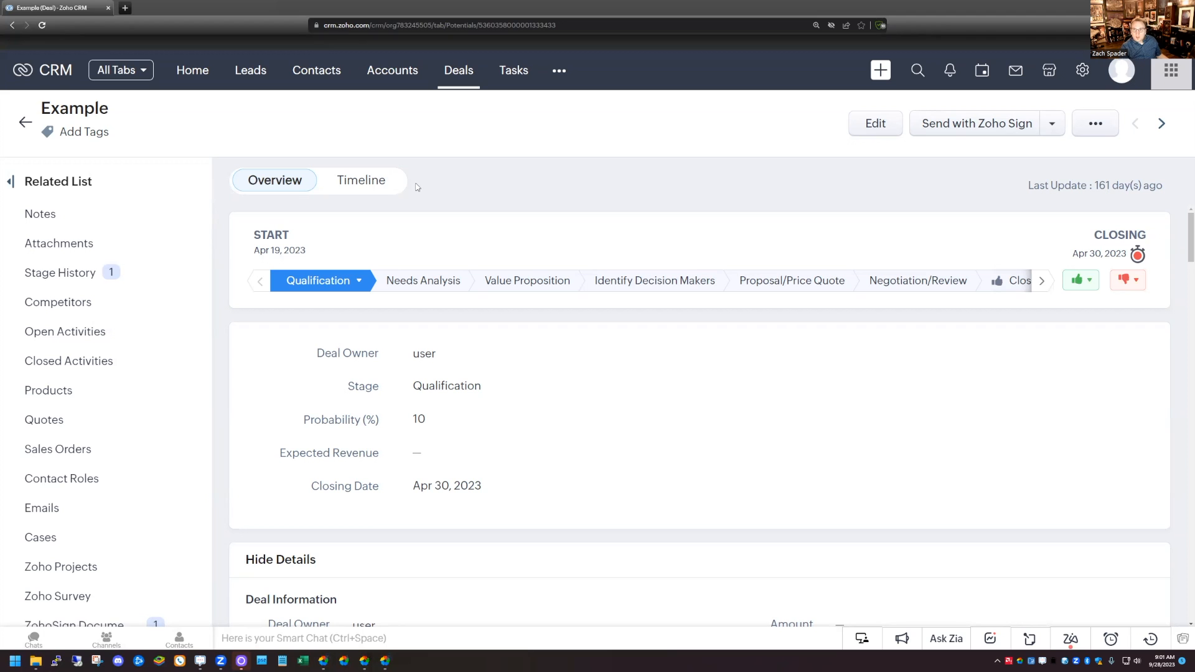
mouse_move(548, 163)
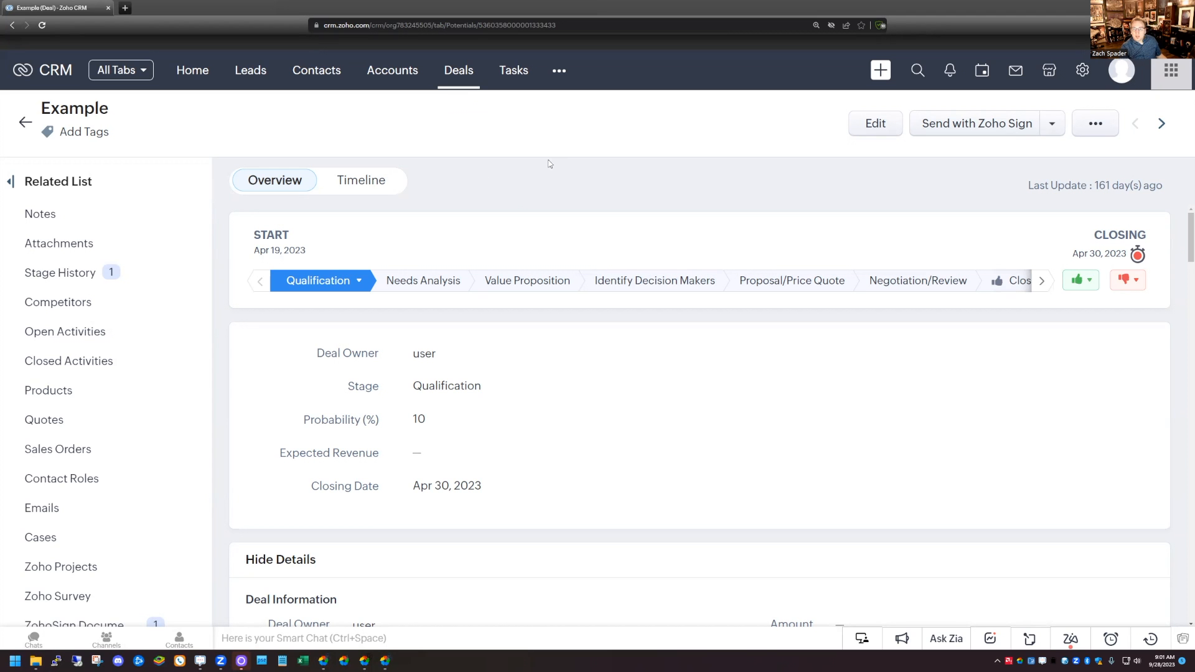
Scroll down the Example deal to review the tasks in its Proposal subform.
scroll("down", 3)
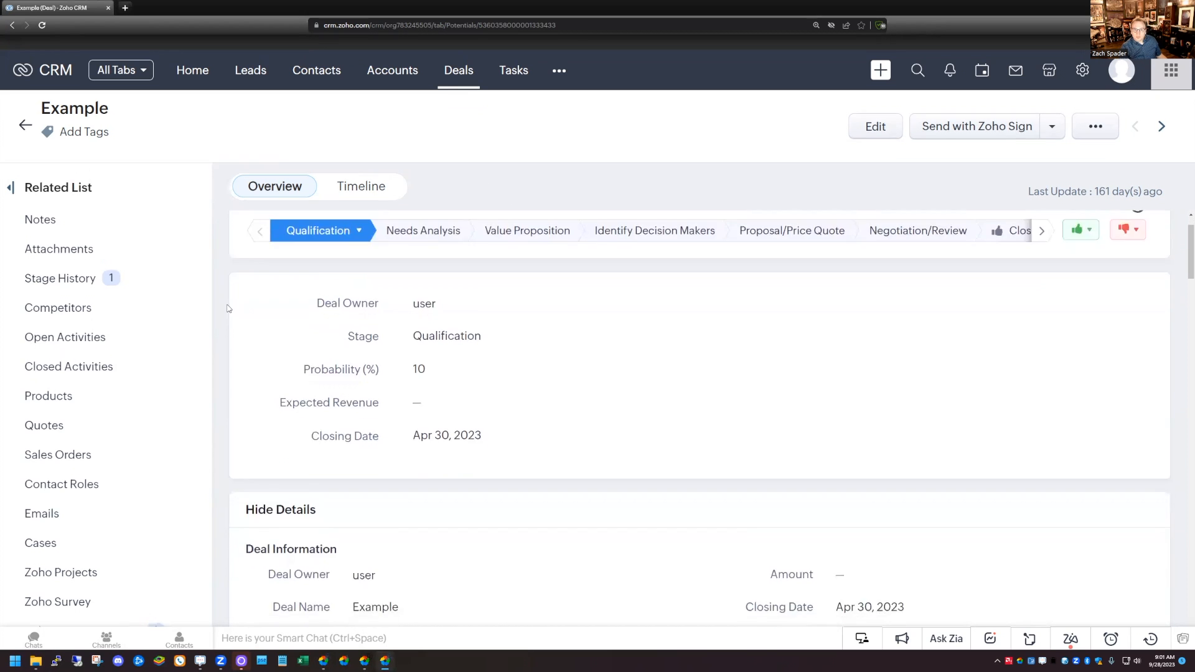
scroll("down", 3)
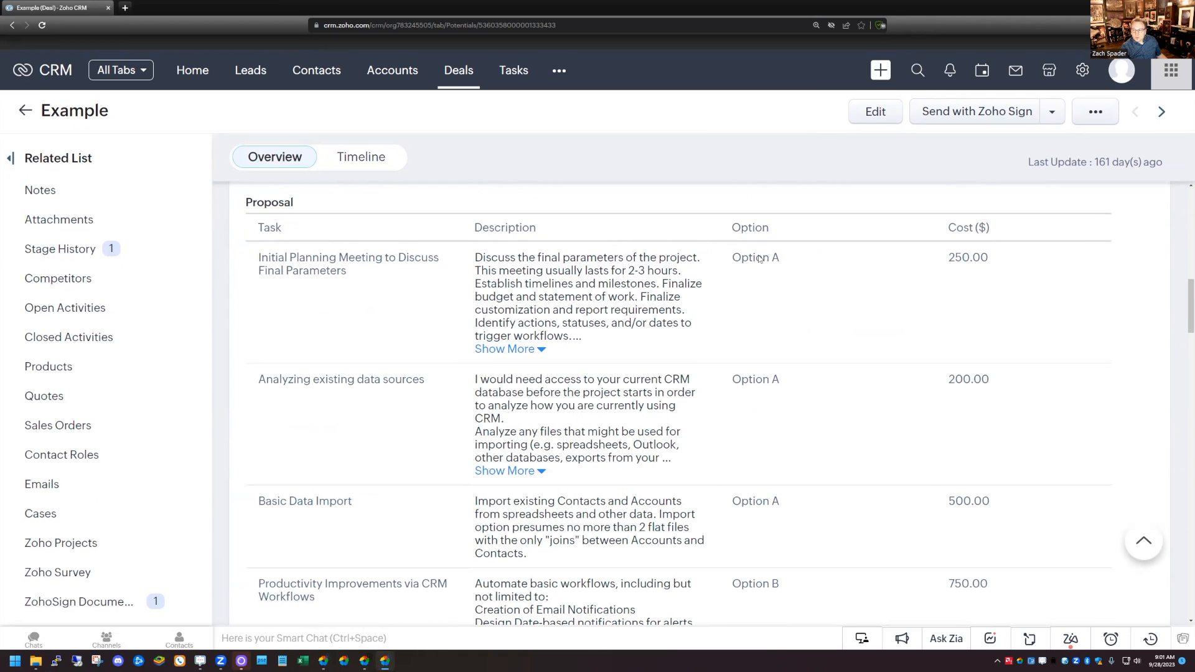
scroll("down", 3)
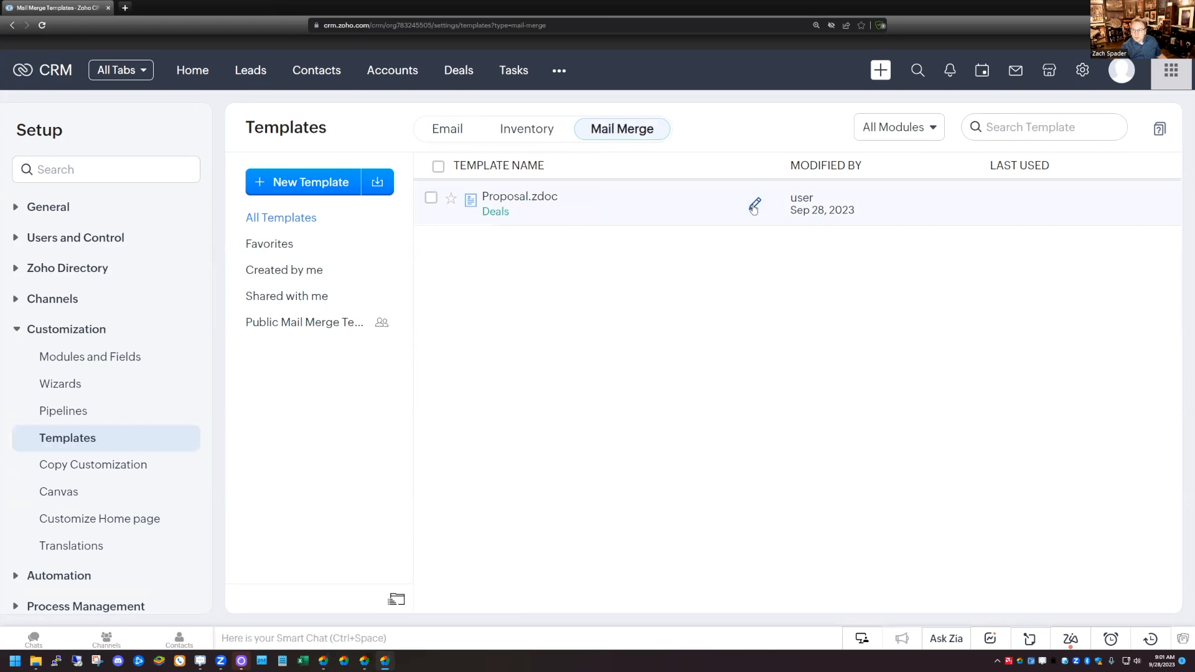
Open Proposal.zdoc in Zoho Writer using its edit pencil.
left_click(519, 196)
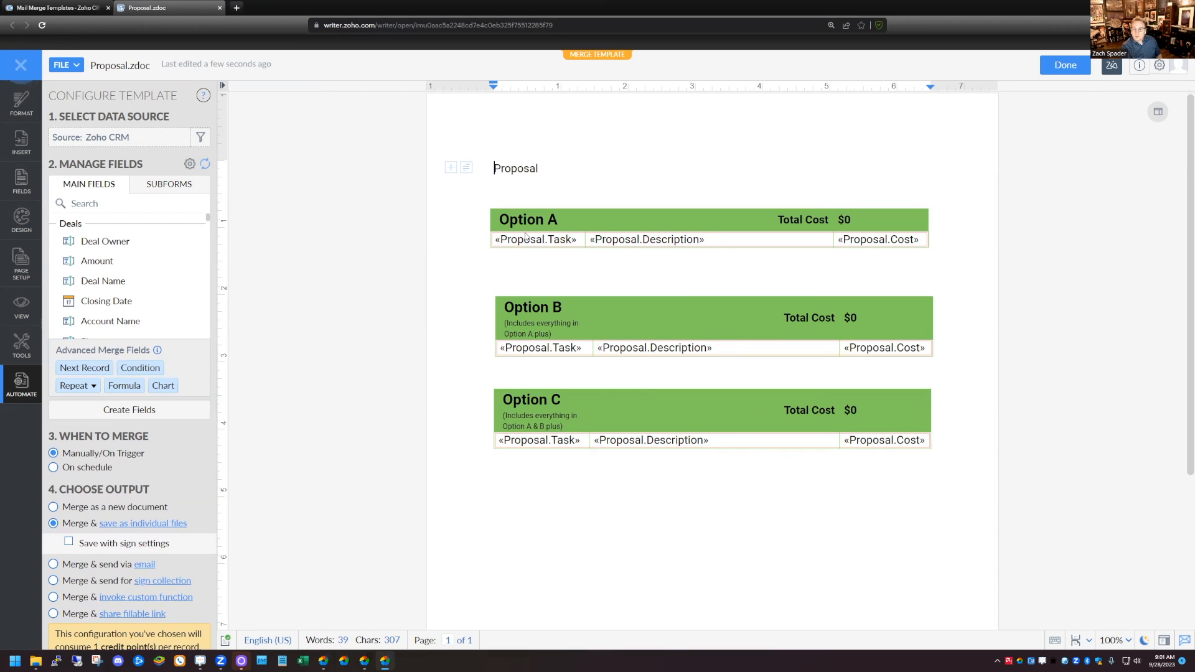
Place the caret below the Option C table and show Signer A's signer fields.
left_click(494, 471)
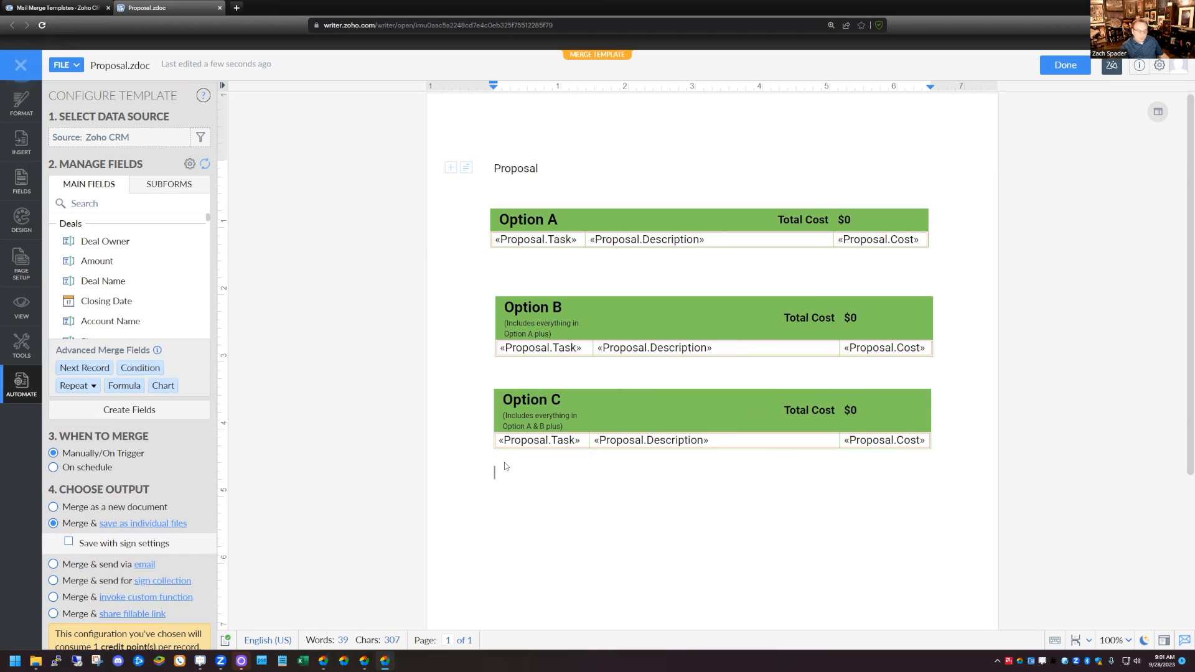
mouse_move(505, 466)
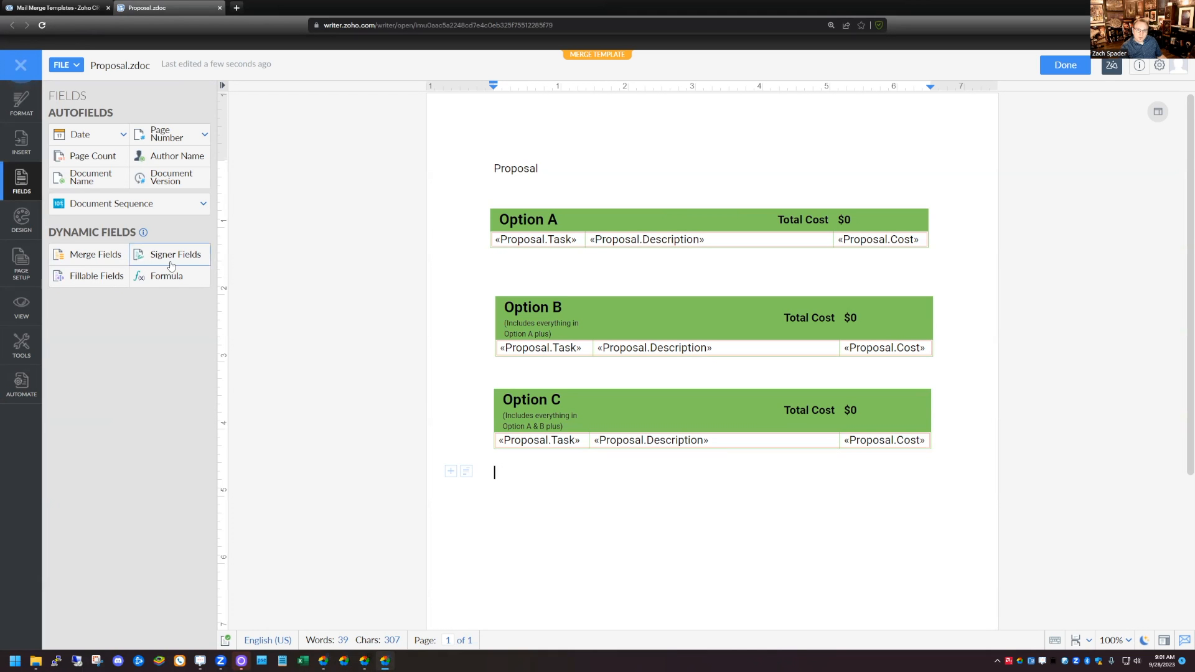
mouse_move(175, 254)
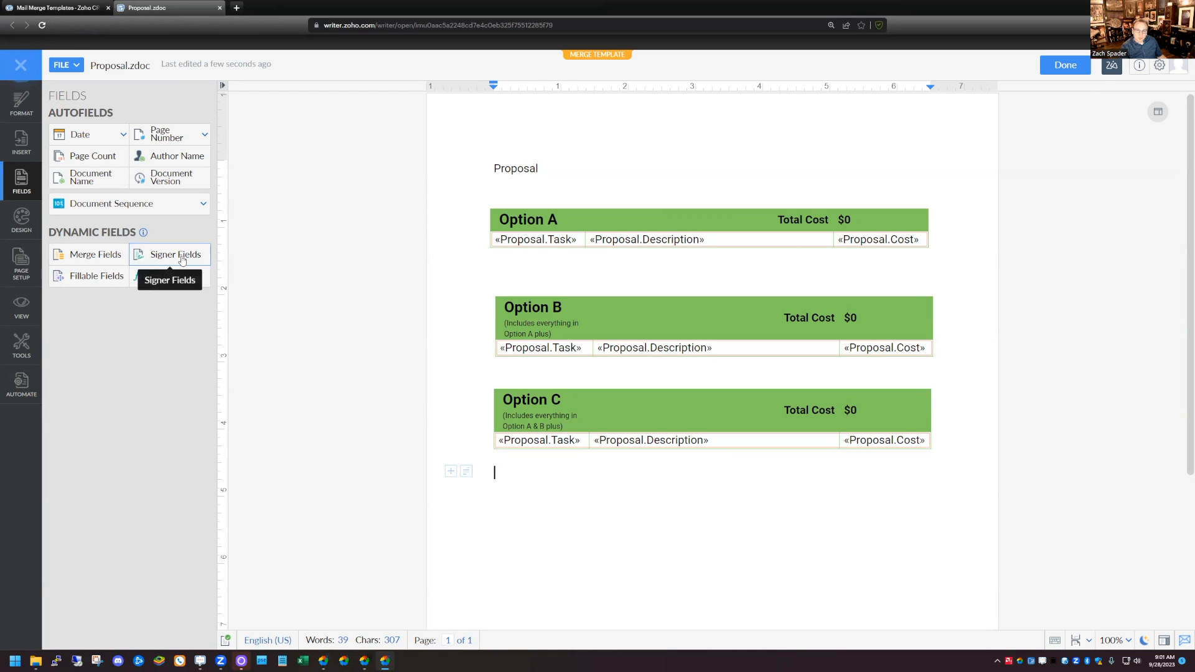
left_click(172, 254)
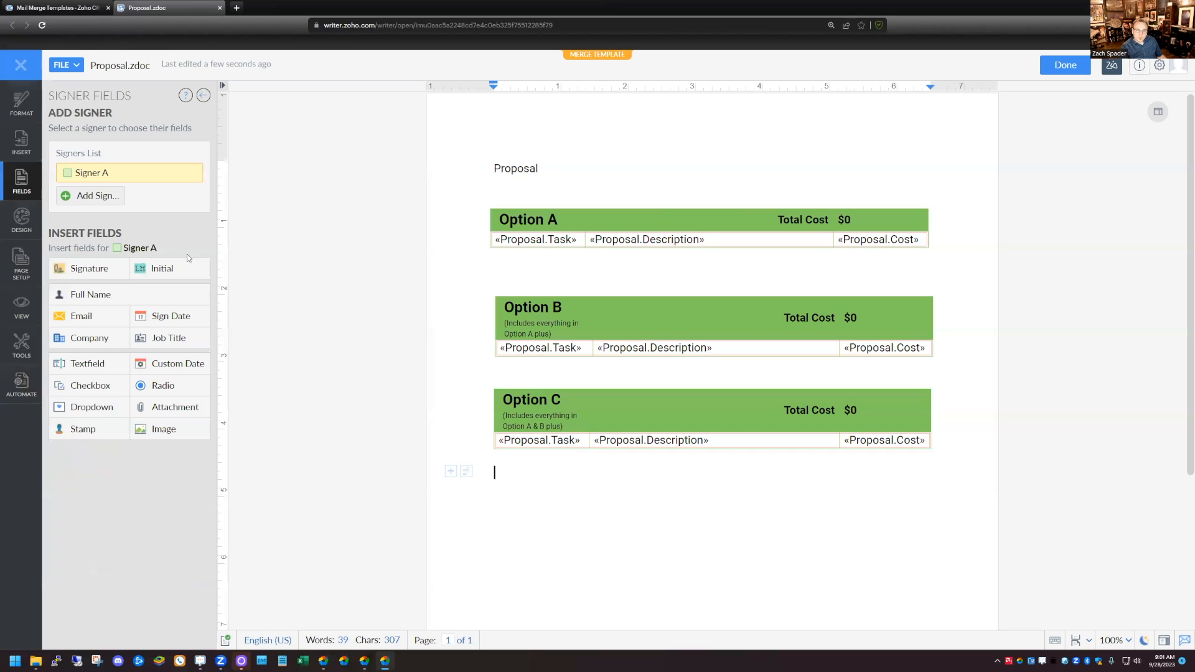
mouse_move(183, 193)
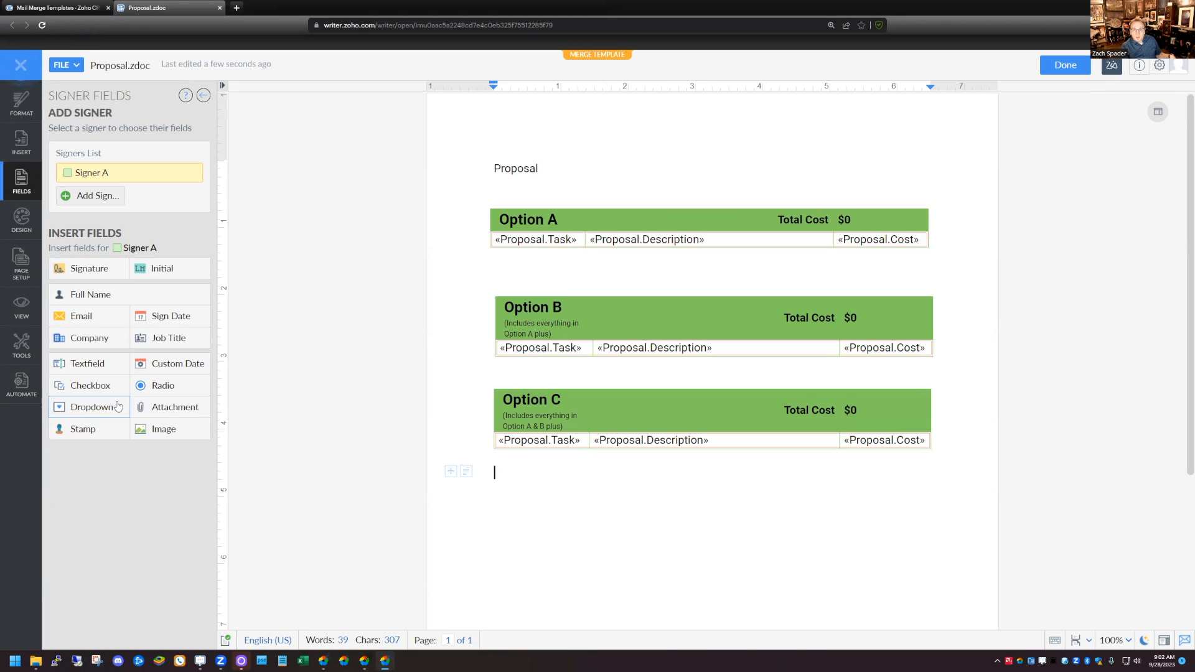
mouse_move(125, 275)
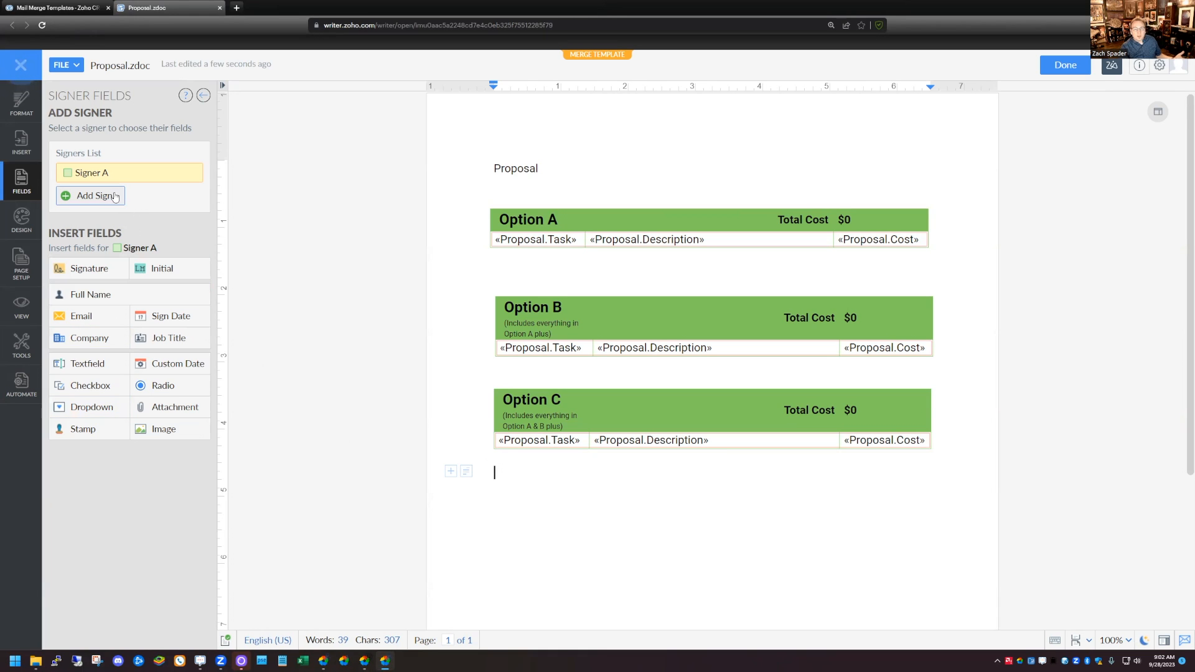
mouse_move(177, 363)
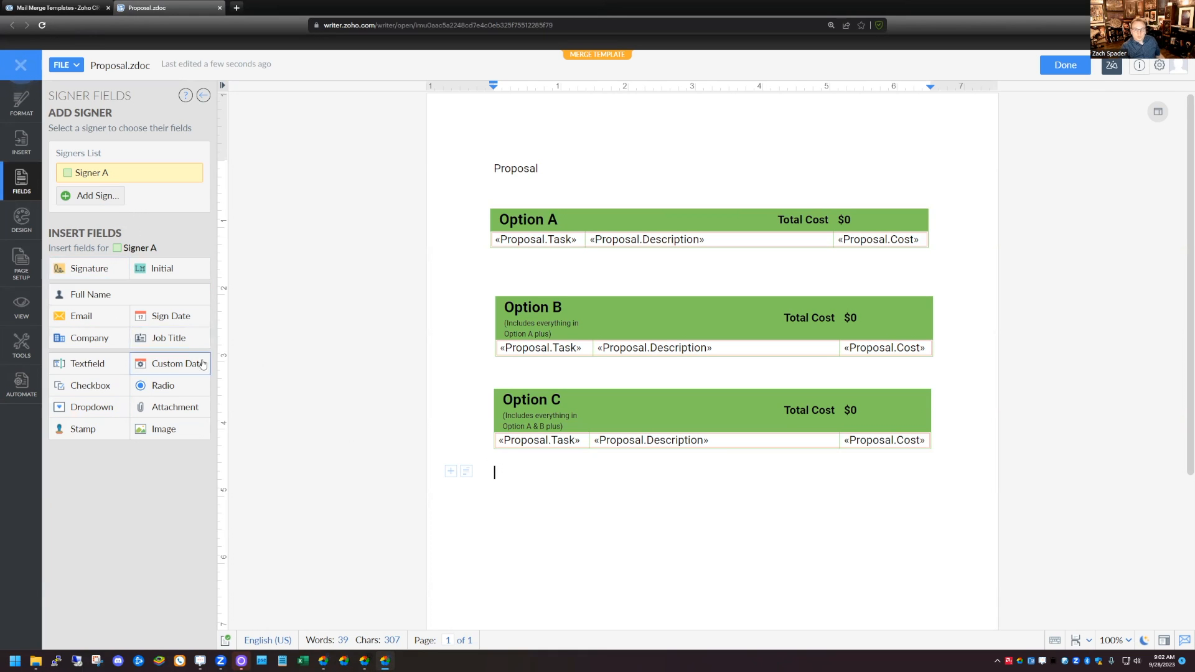
mouse_move(89, 384)
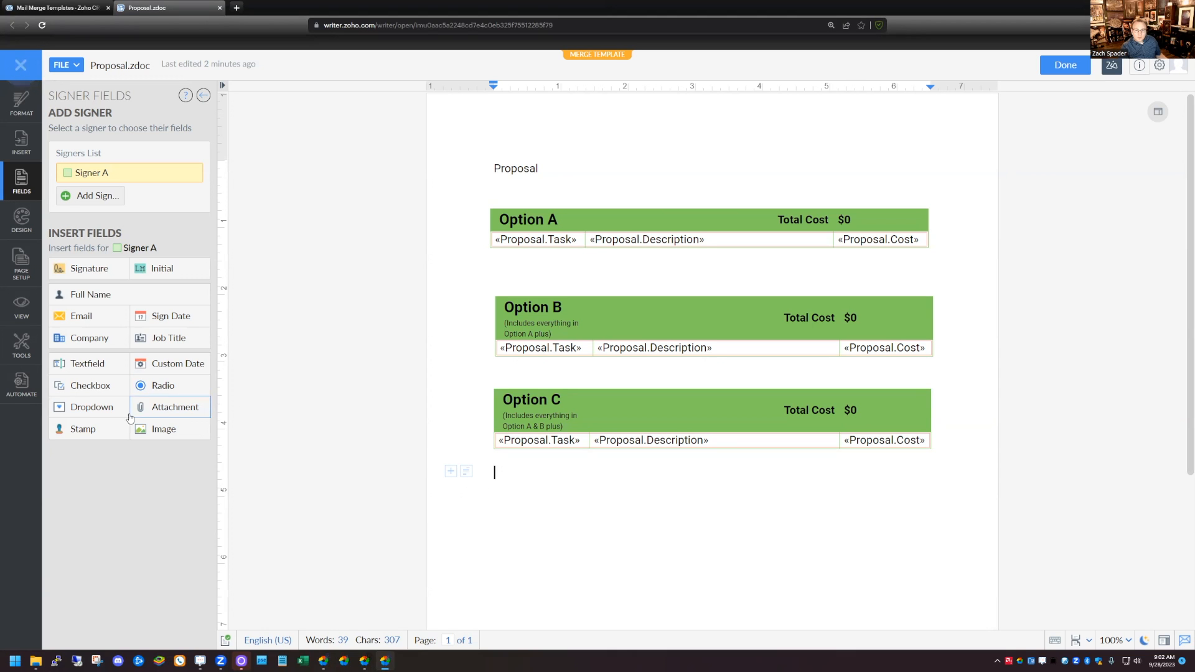
Insert checkboxes labelled Option A, B and C, then a 'Signature' line beneath.
left_click(89, 385)
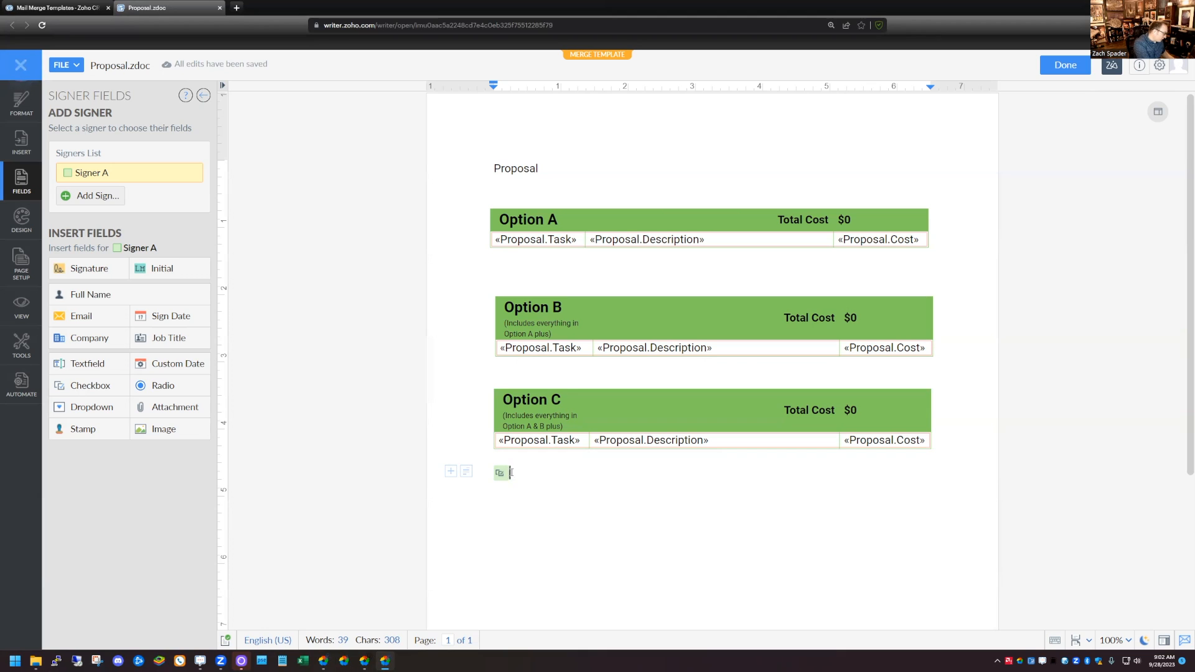
type("Option A")
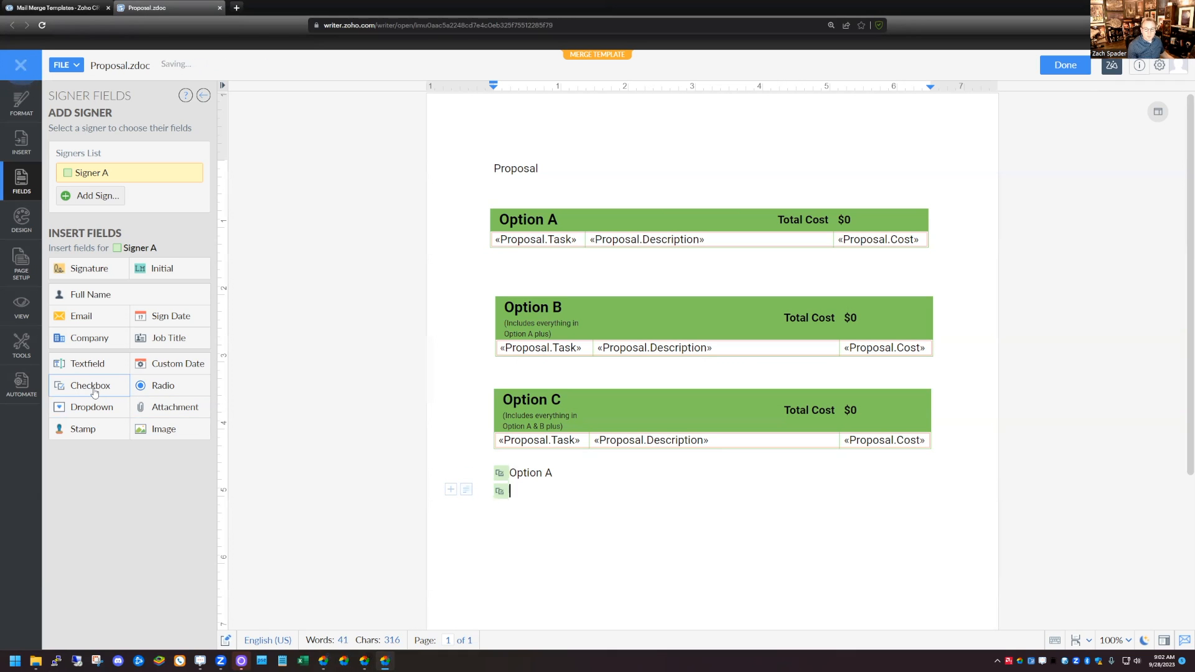
type("Option B")
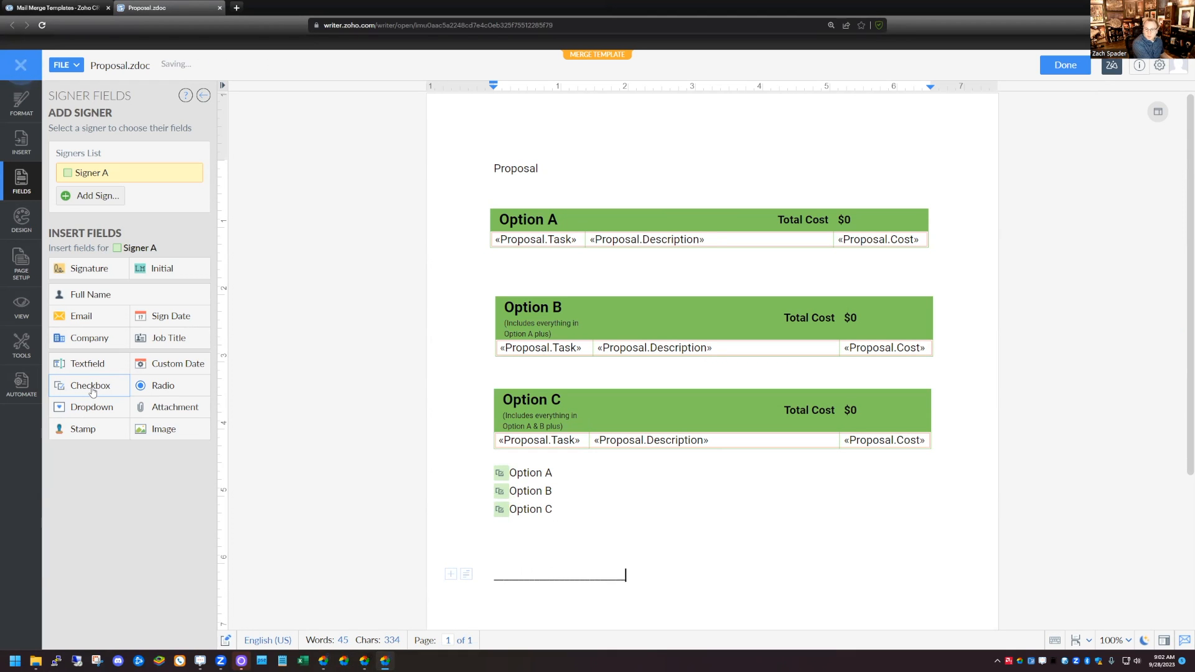
type("S")
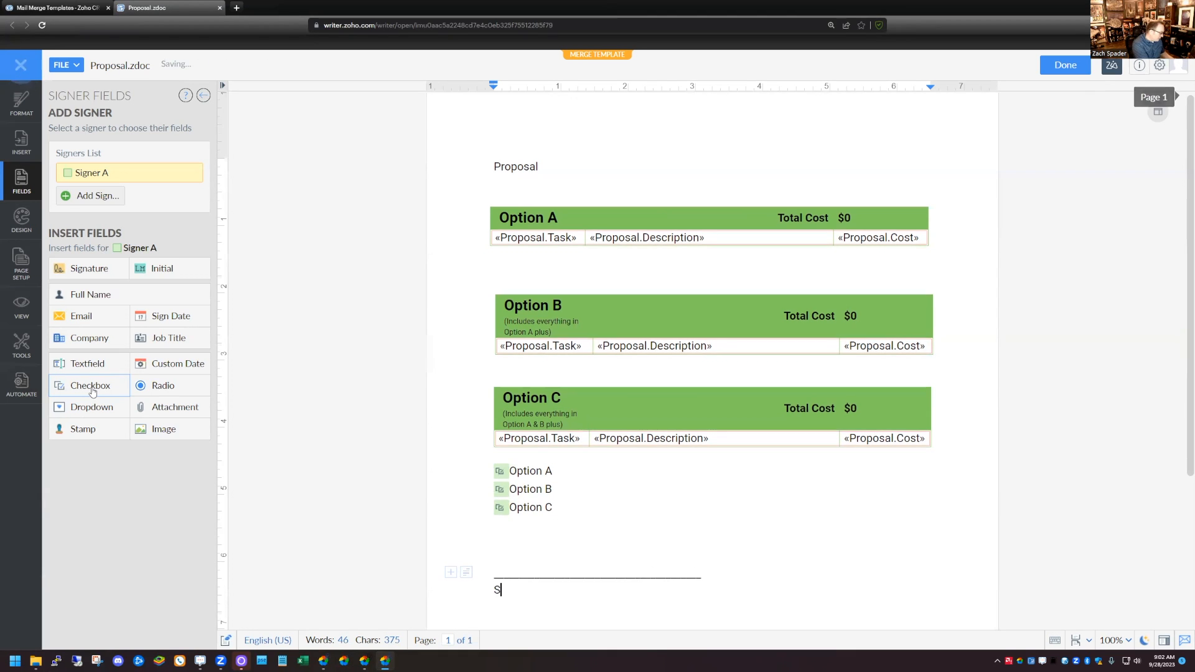
type("ignature")
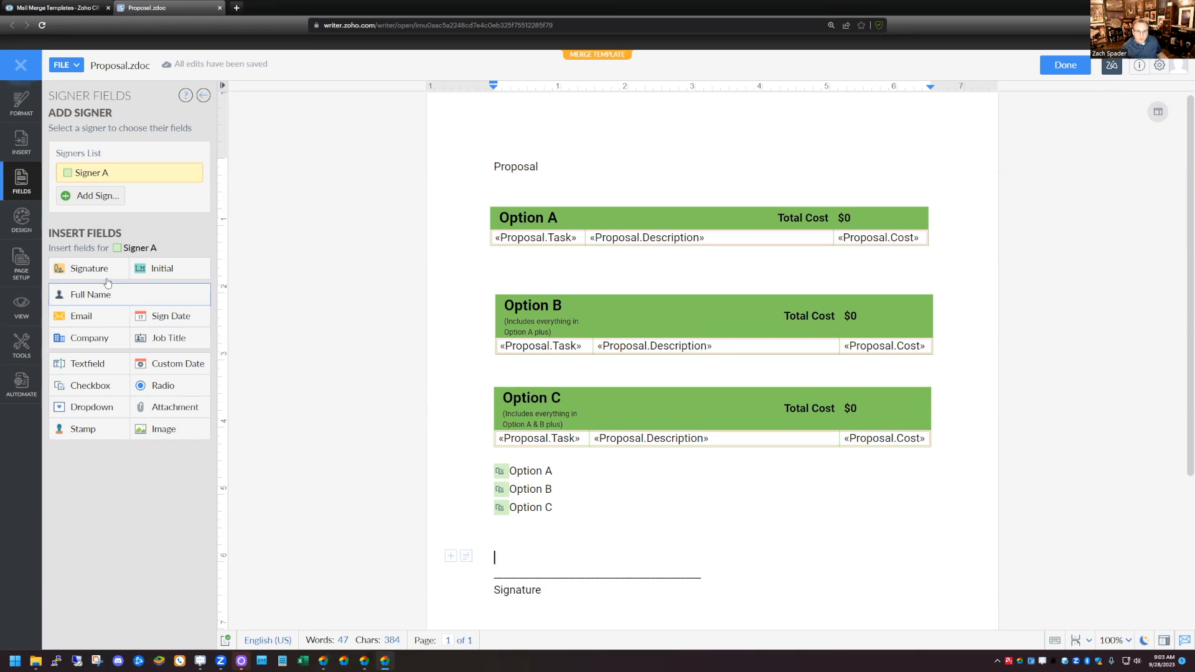
Insert Signer A's Signature field directly above the Signature line.
left_click(89, 268)
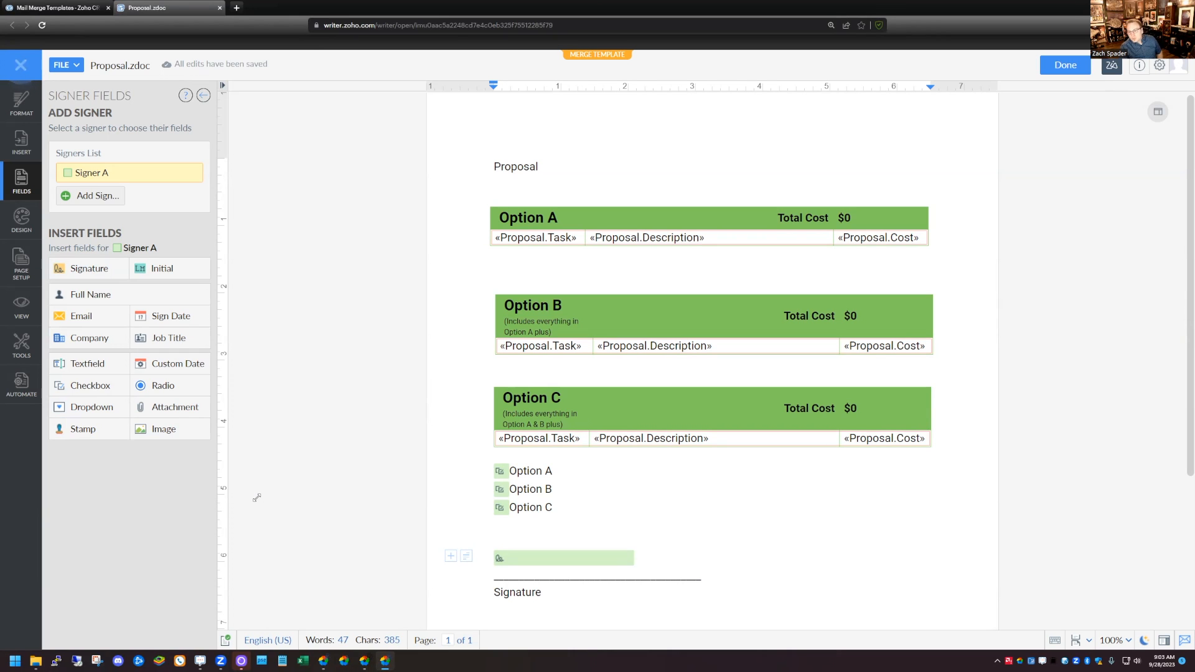
mouse_move(403, 557)
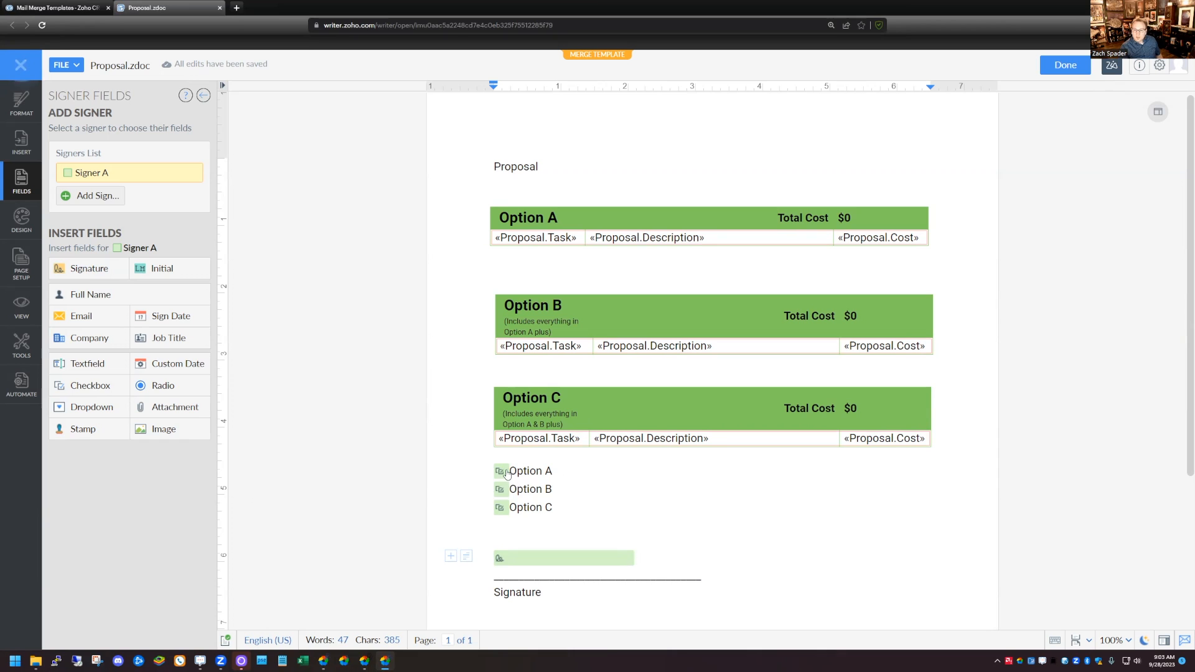
mouse_move(499, 488)
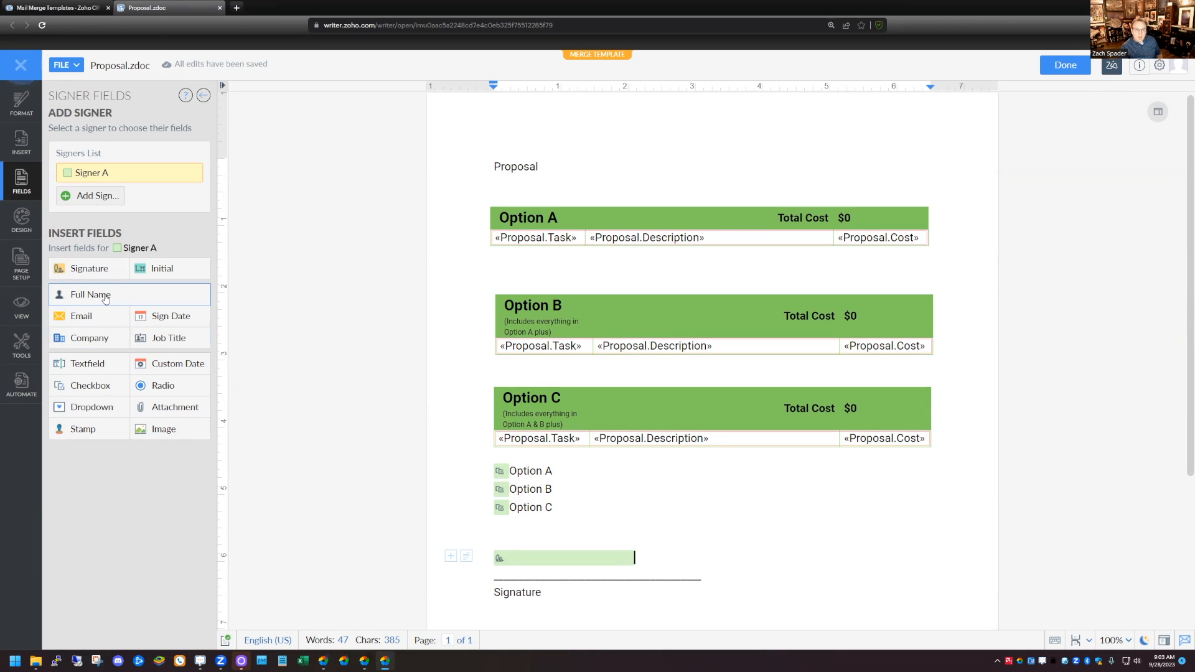
mouse_move(505, 553)
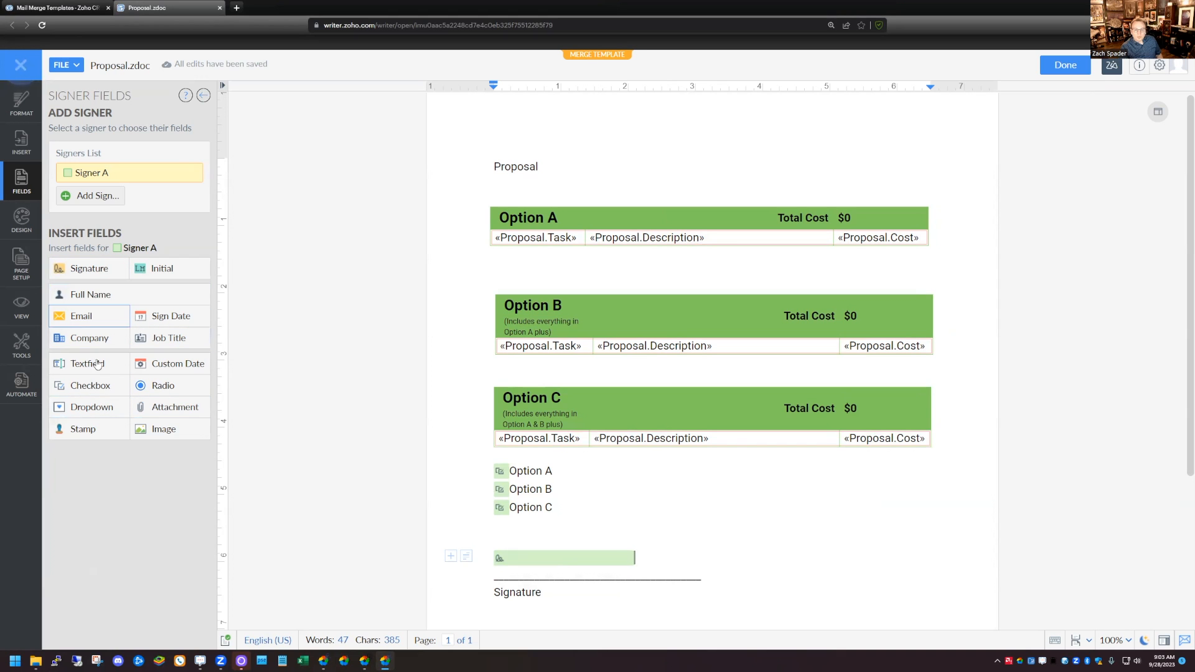
mouse_move(594, 562)
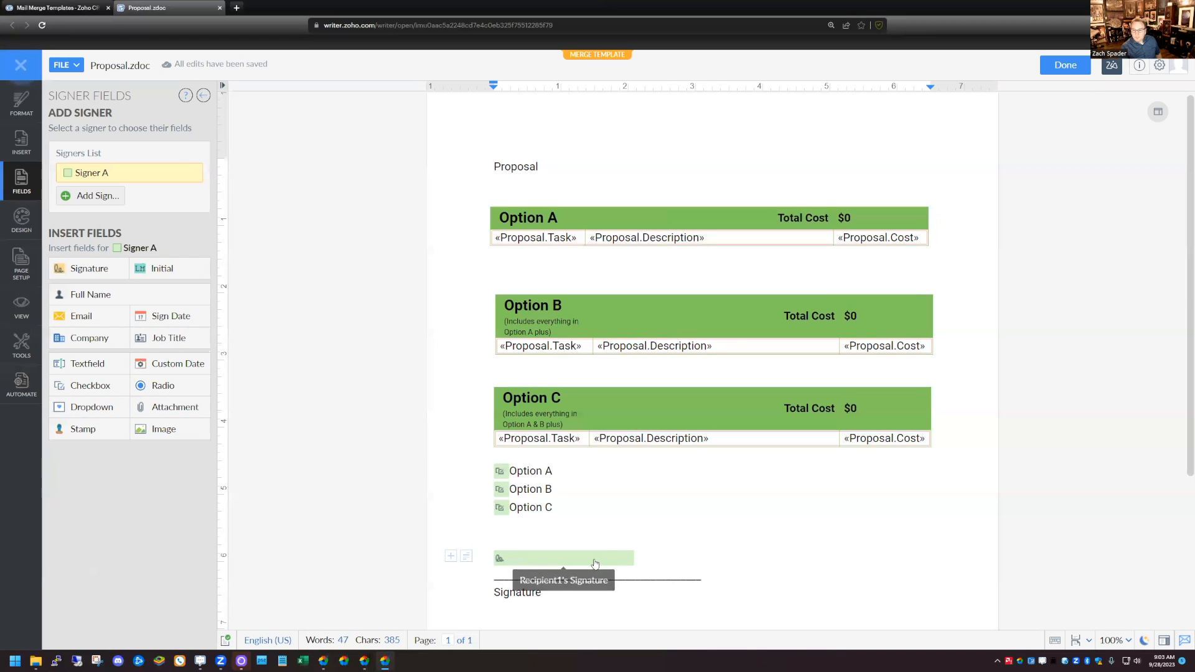
mouse_move(510, 499)
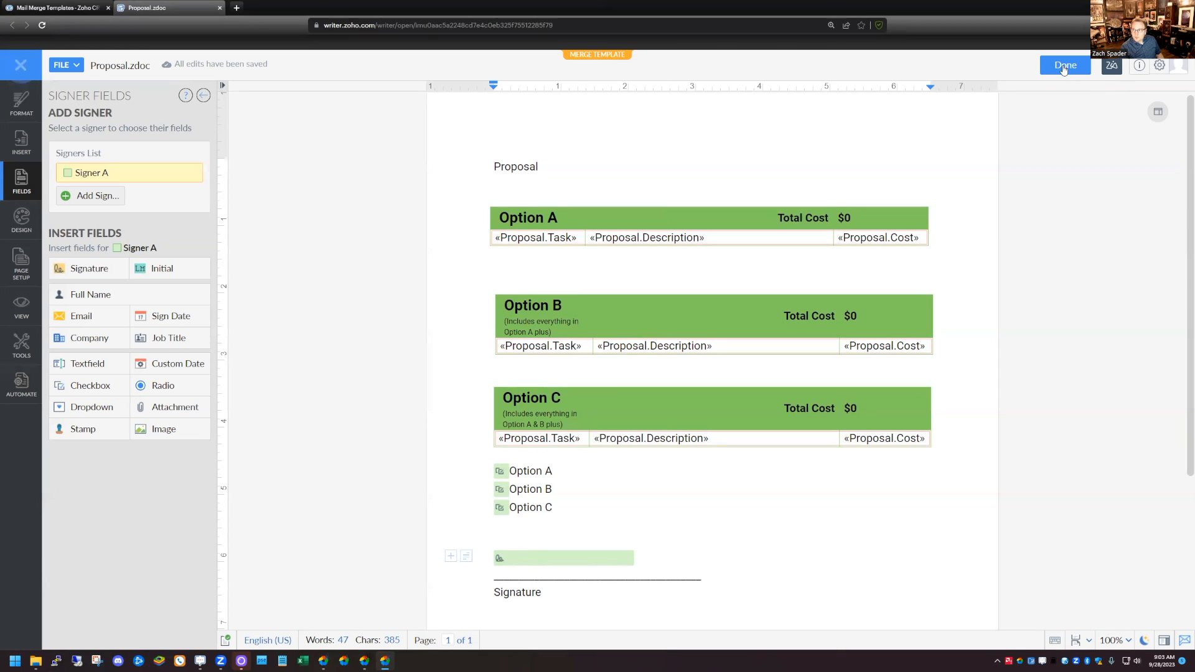
Save the updated Proposal template and close Zoho Writer to return to CRM.
left_click(1064, 65)
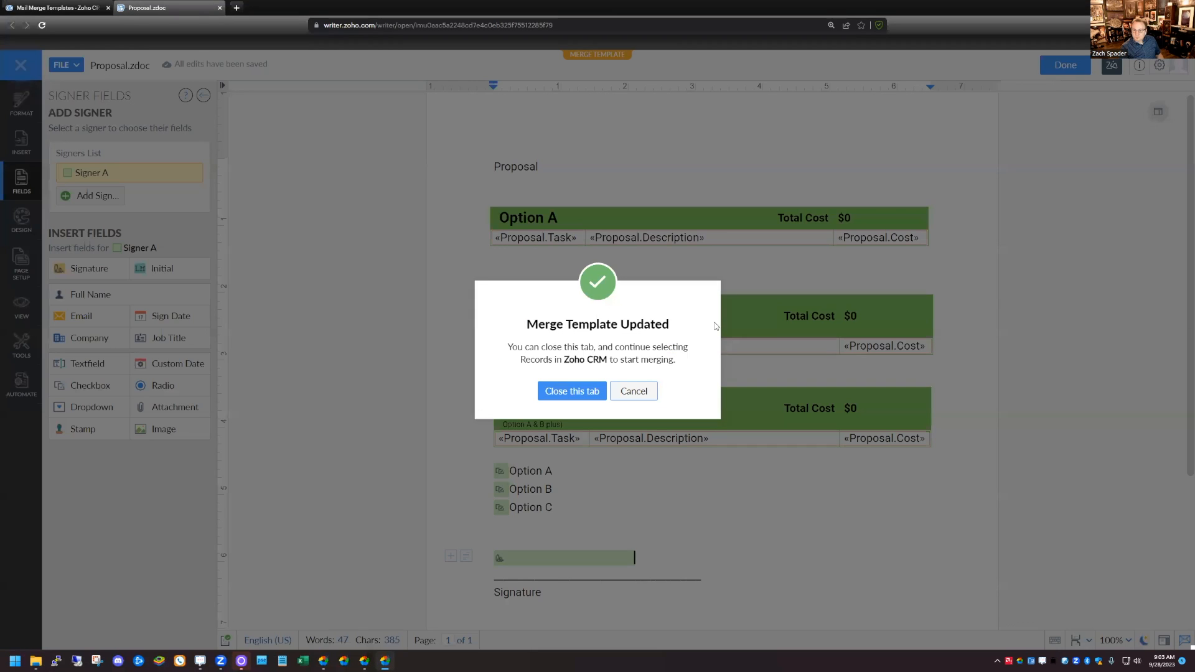
left_click(571, 390)
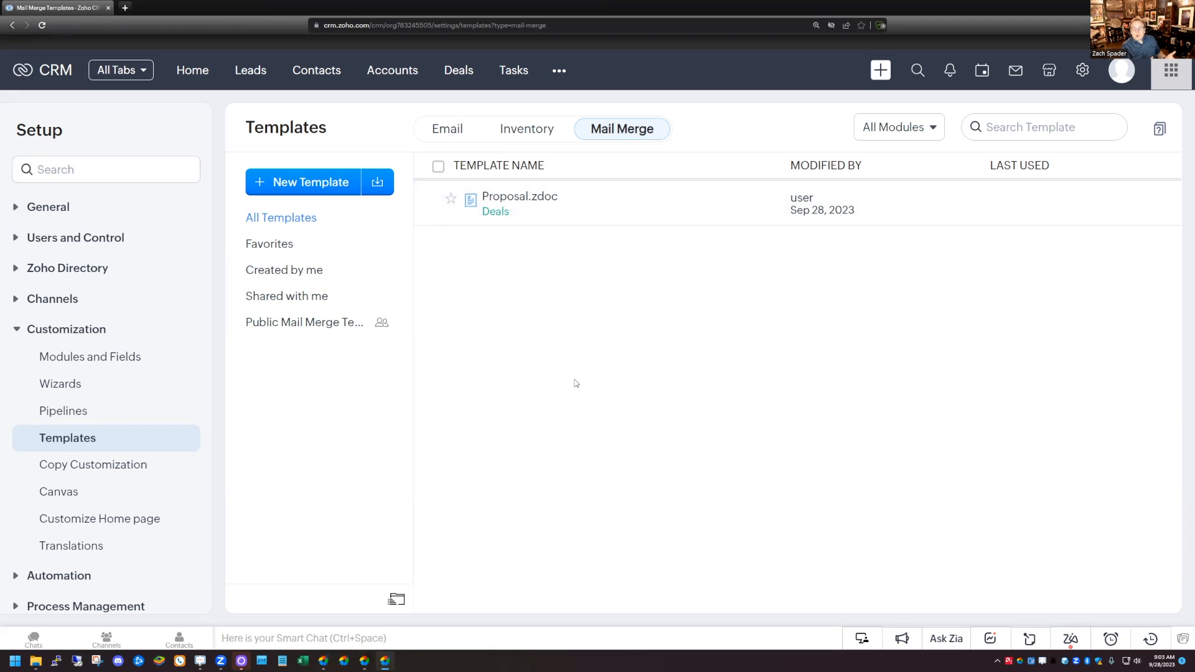
mouse_move(565, 88)
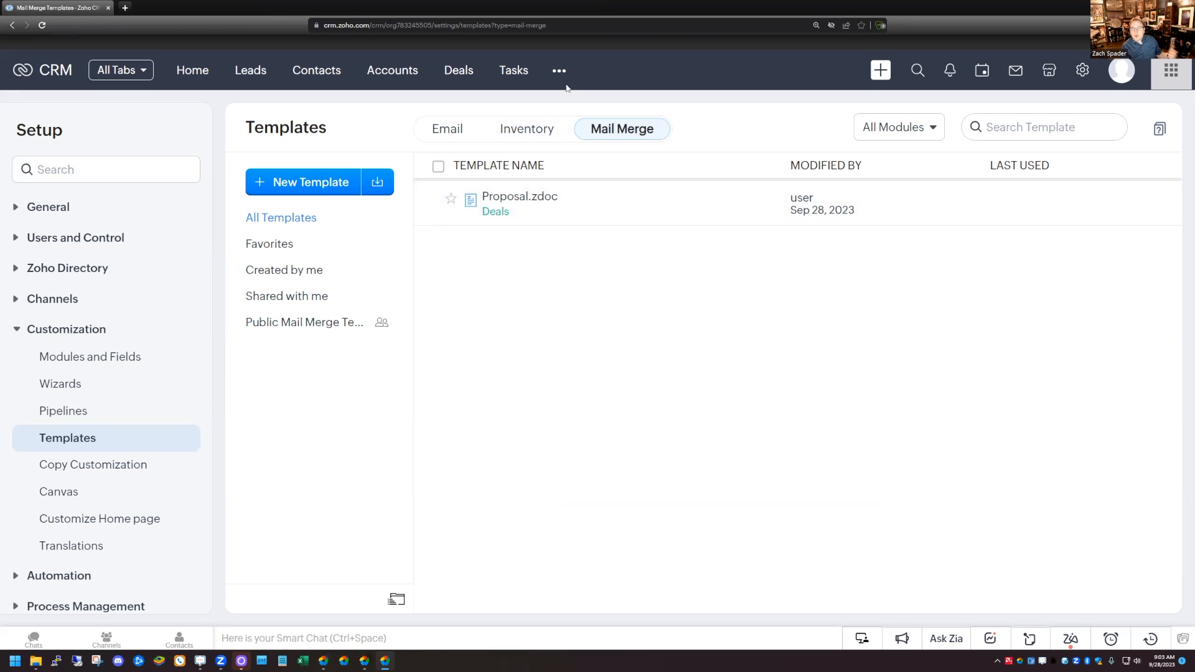
mouse_move(559, 70)
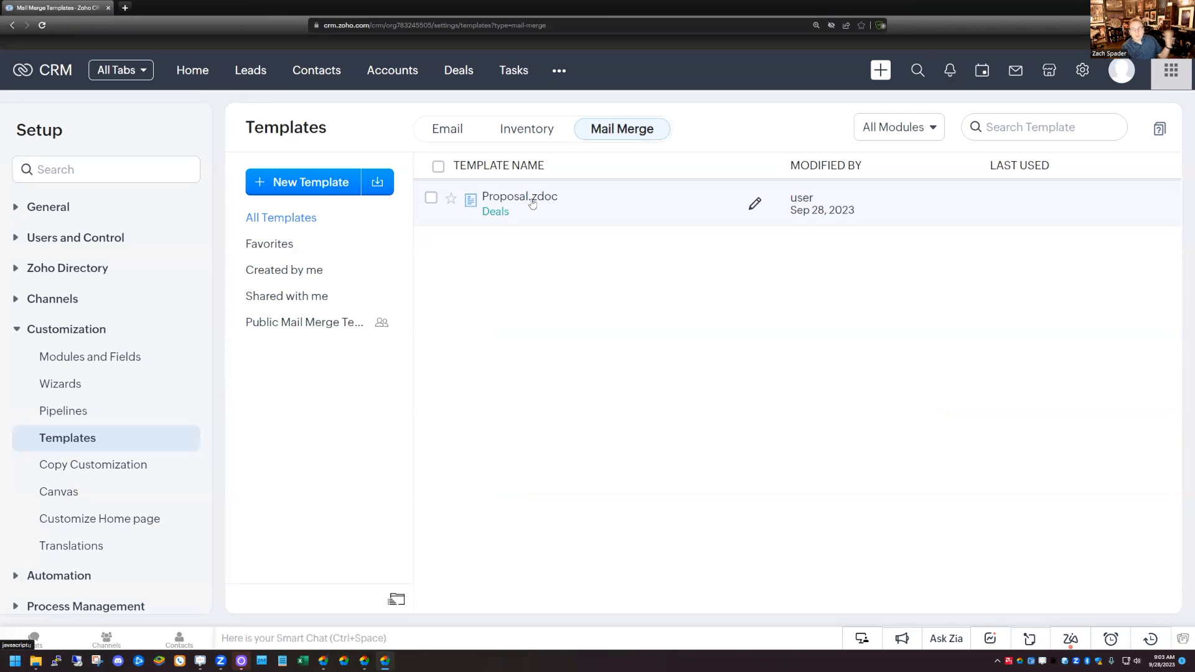
mouse_move(1072, 92)
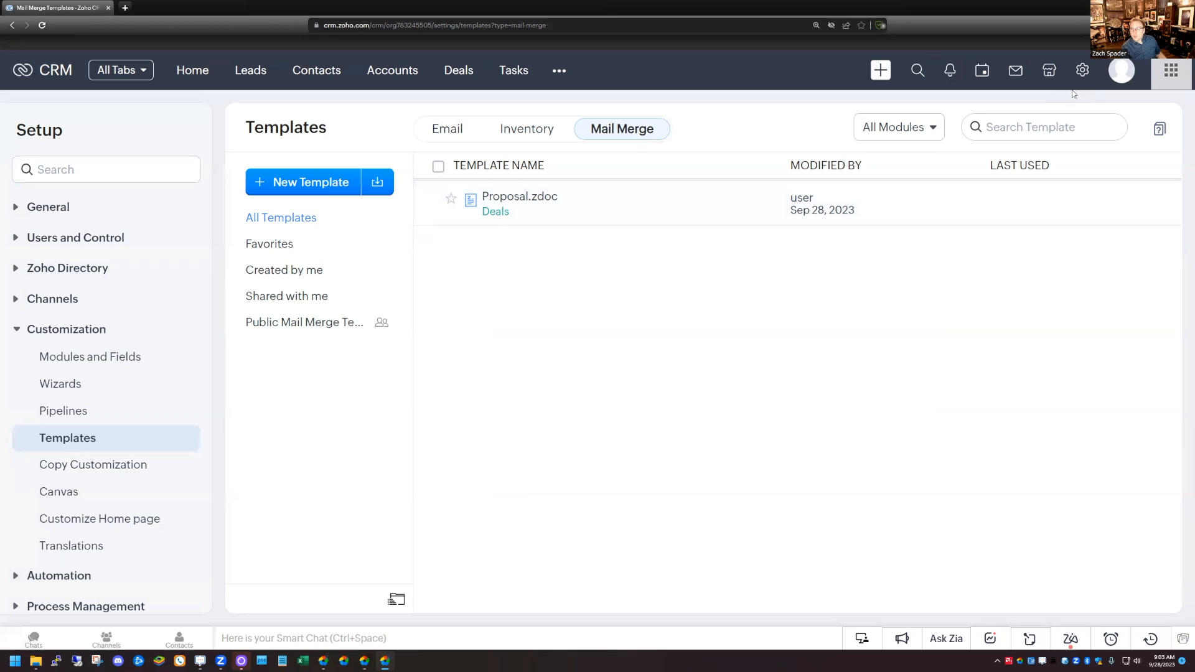
mouse_move(1081, 71)
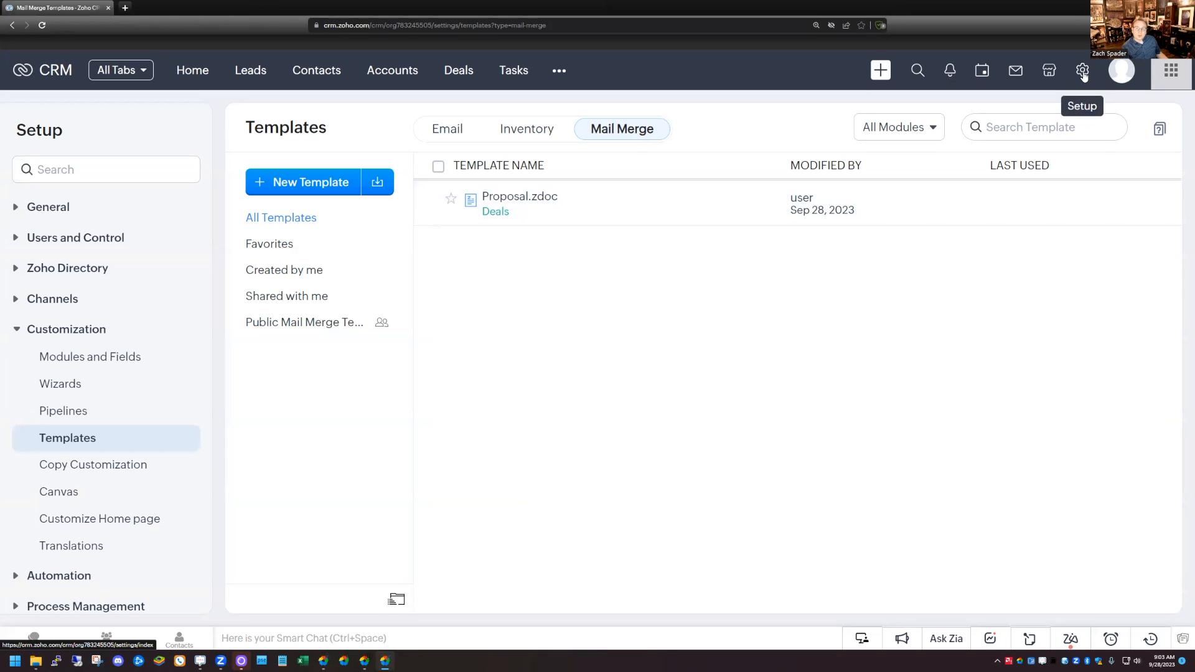
From Setup, browse the Marketplace's Zoho extensions down to the Zoho Sign card.
left_click(1082, 71)
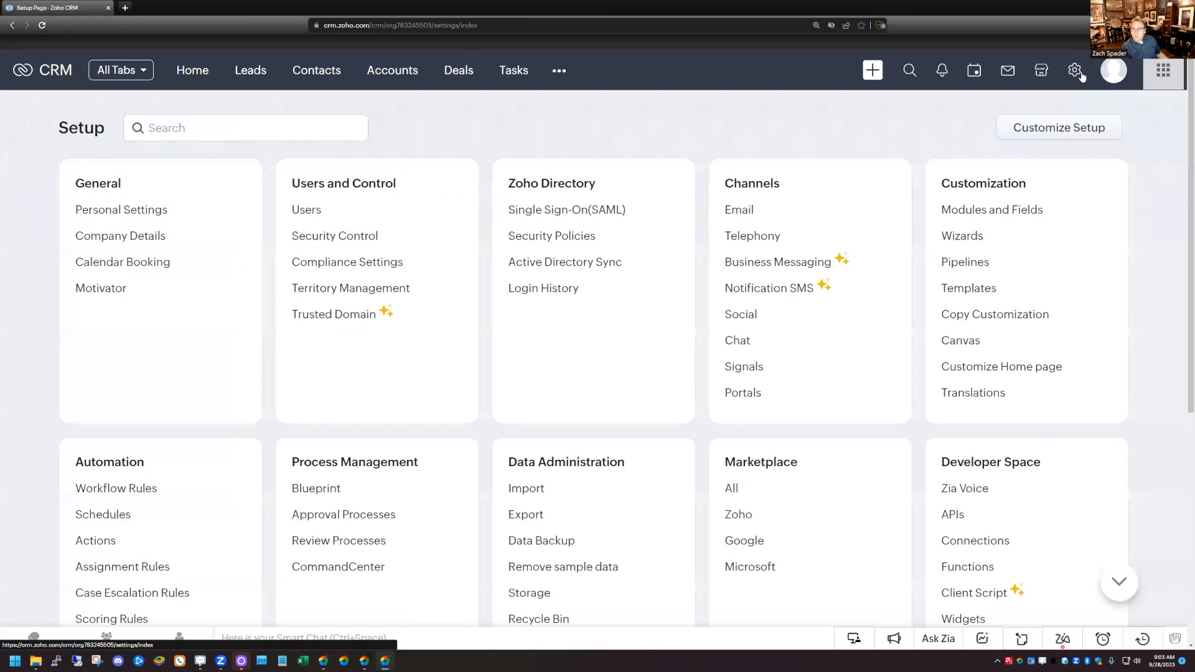
scroll("down", 3)
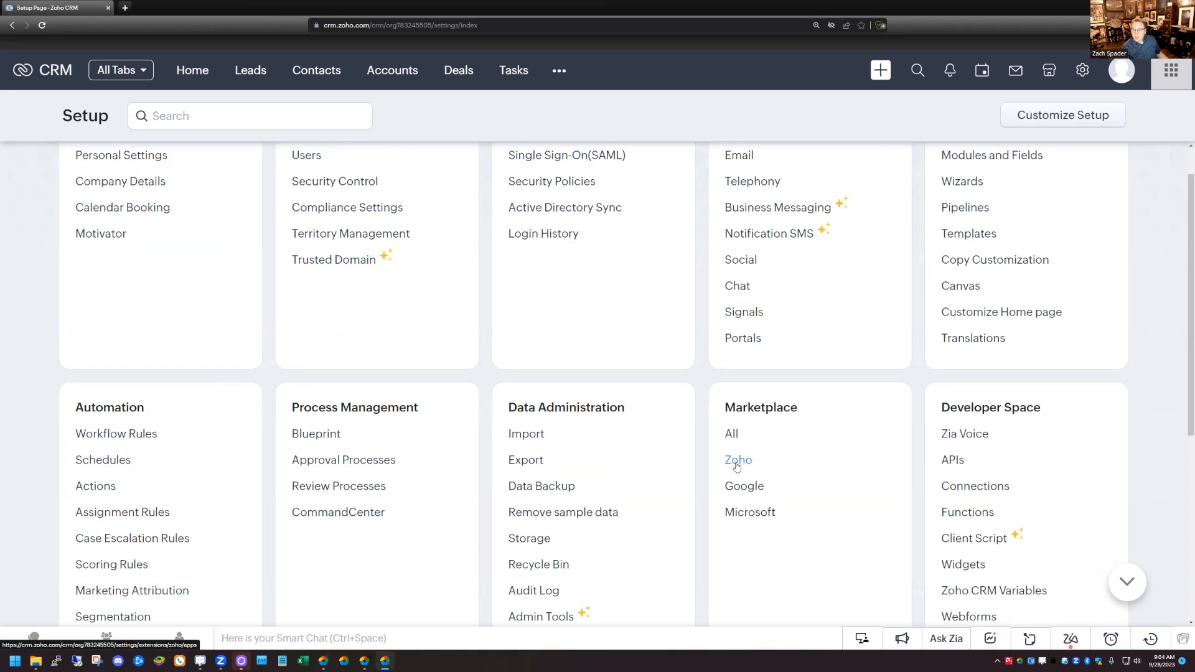
left_click(737, 460)
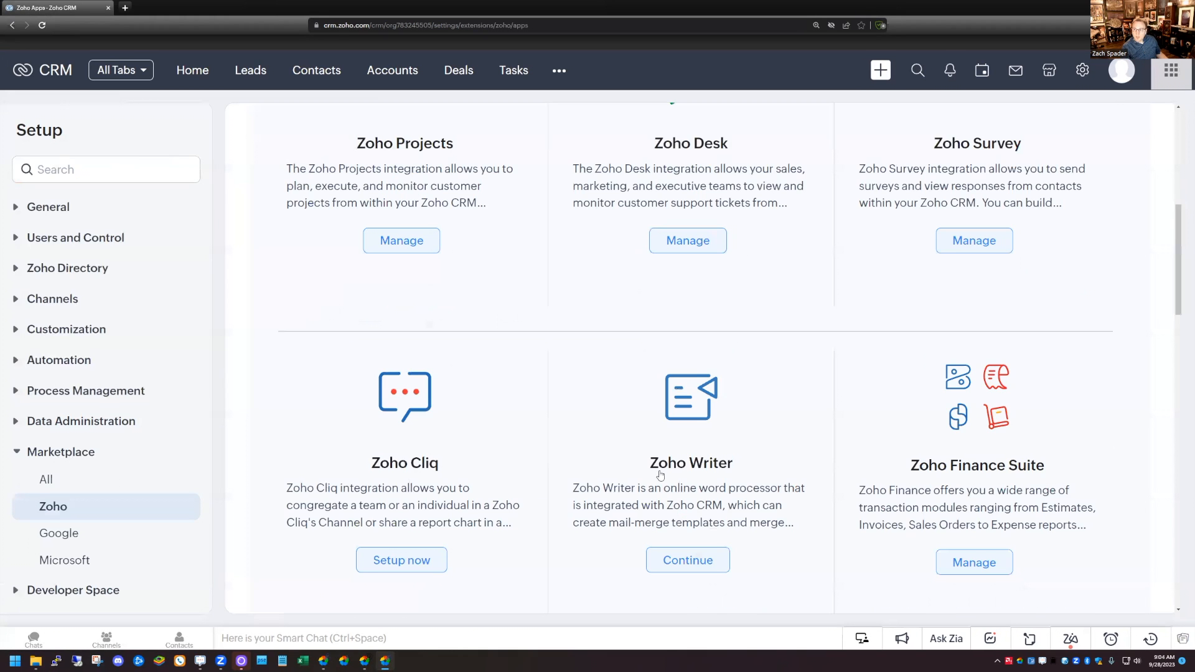
scroll("down", 3)
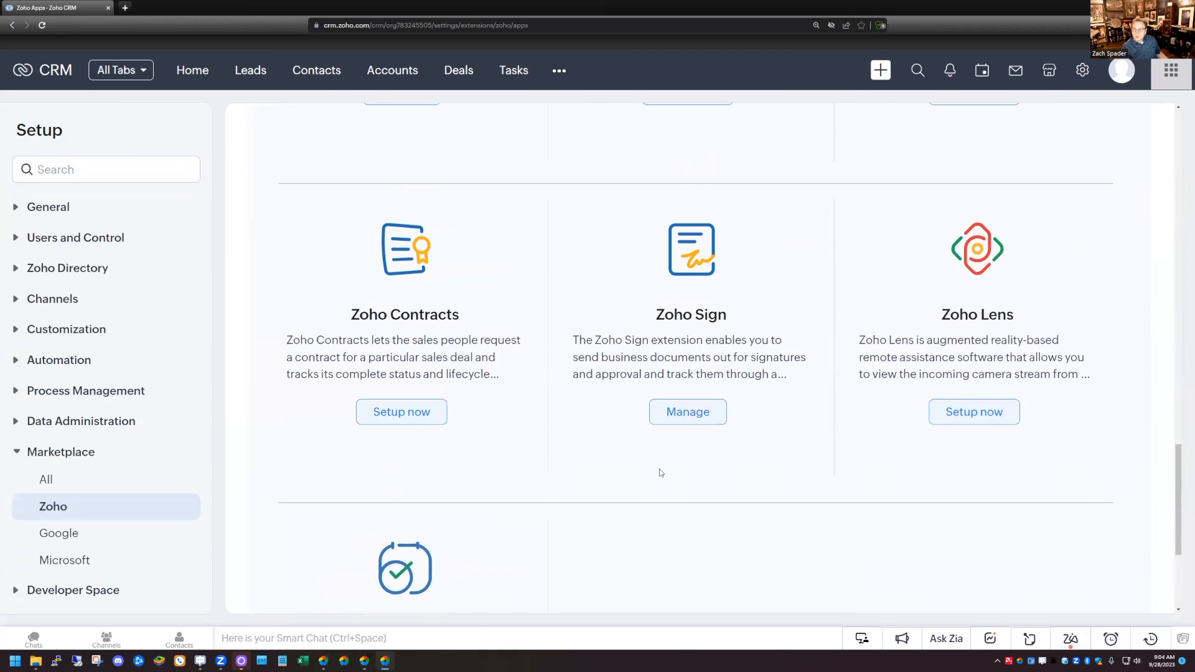
scroll("down", 3)
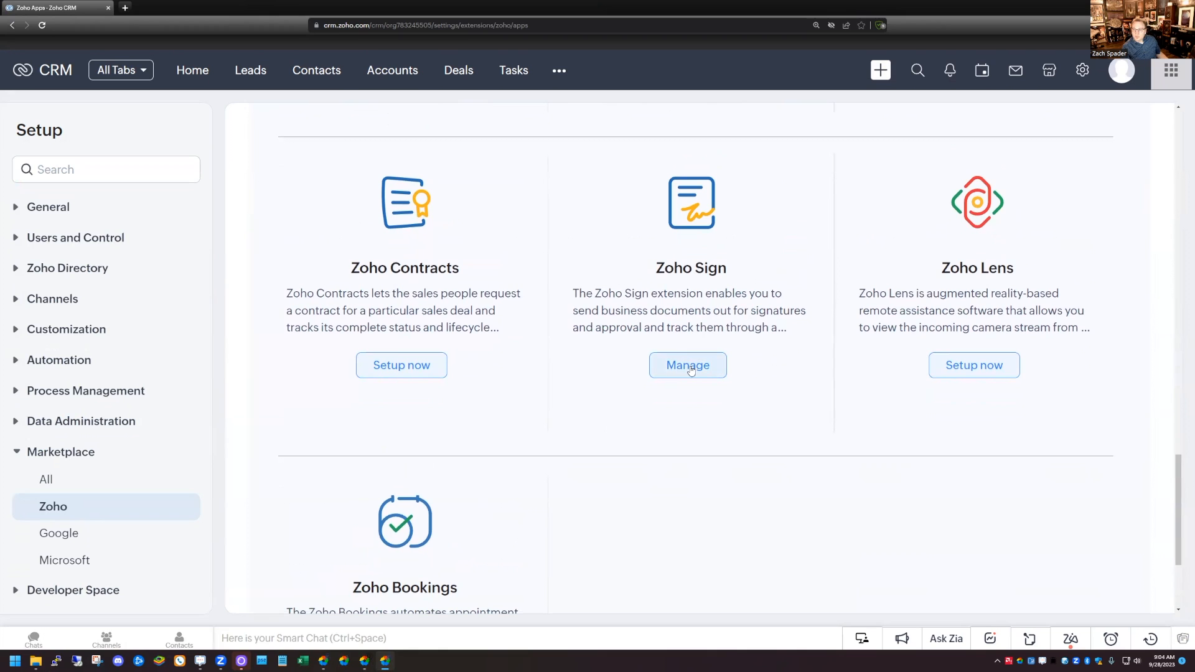
Manage Zoho Sign and scroll to its Installed Components list.
left_click(687, 365)
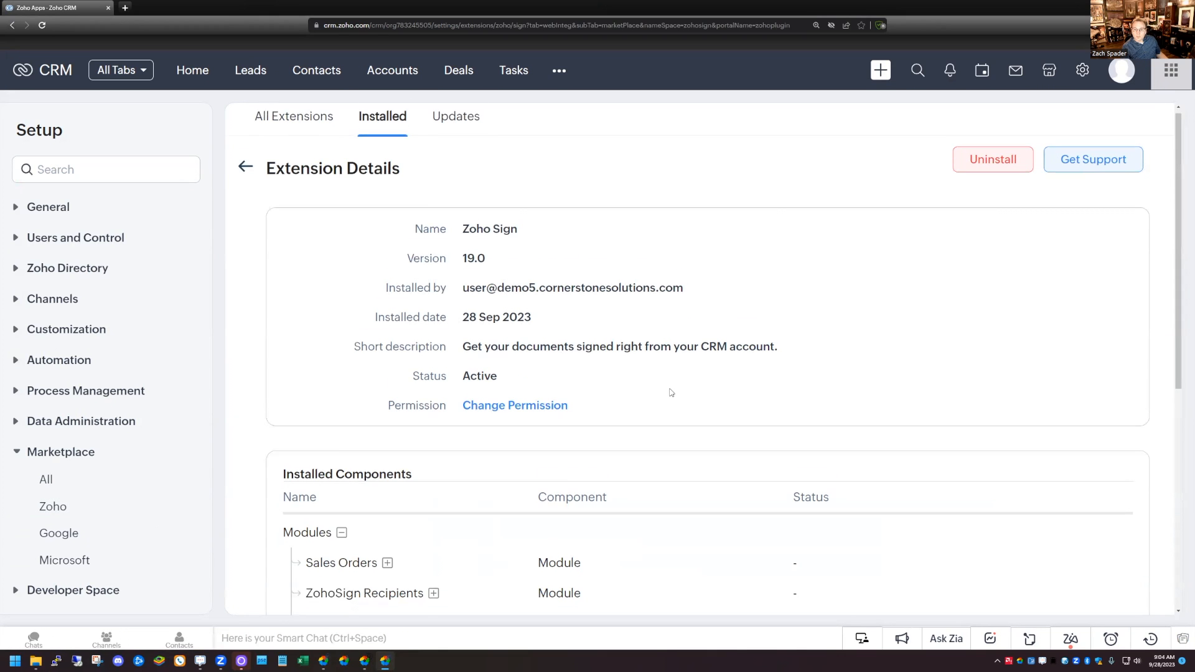
scroll("down", 3)
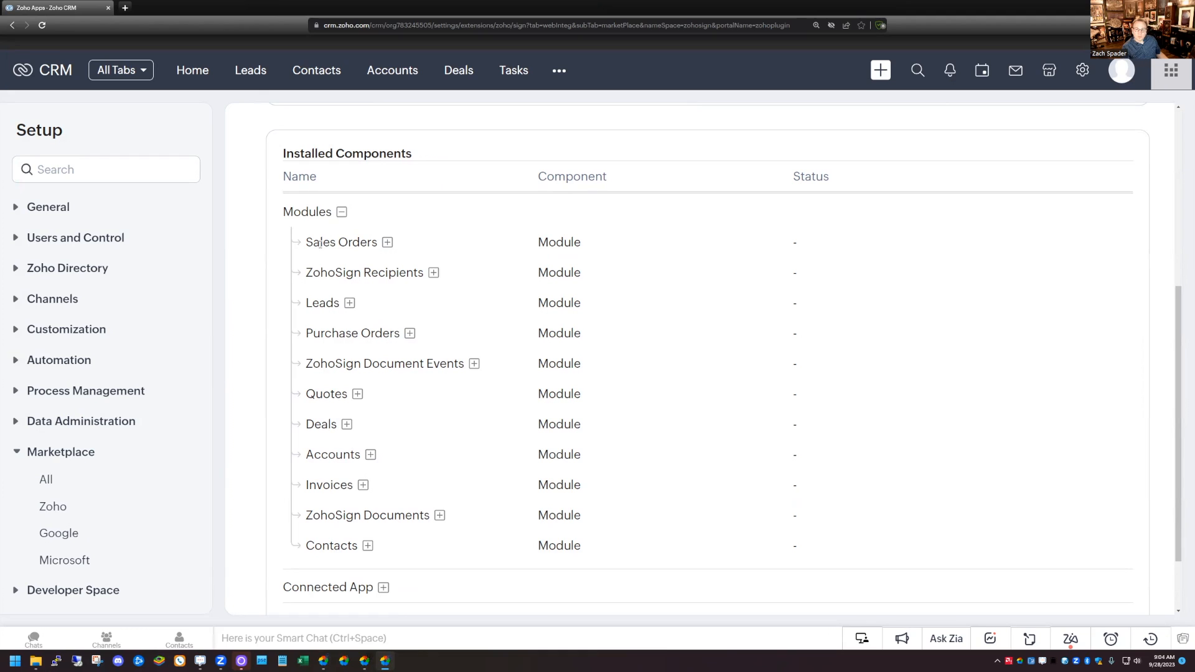
mouse_move(351, 267)
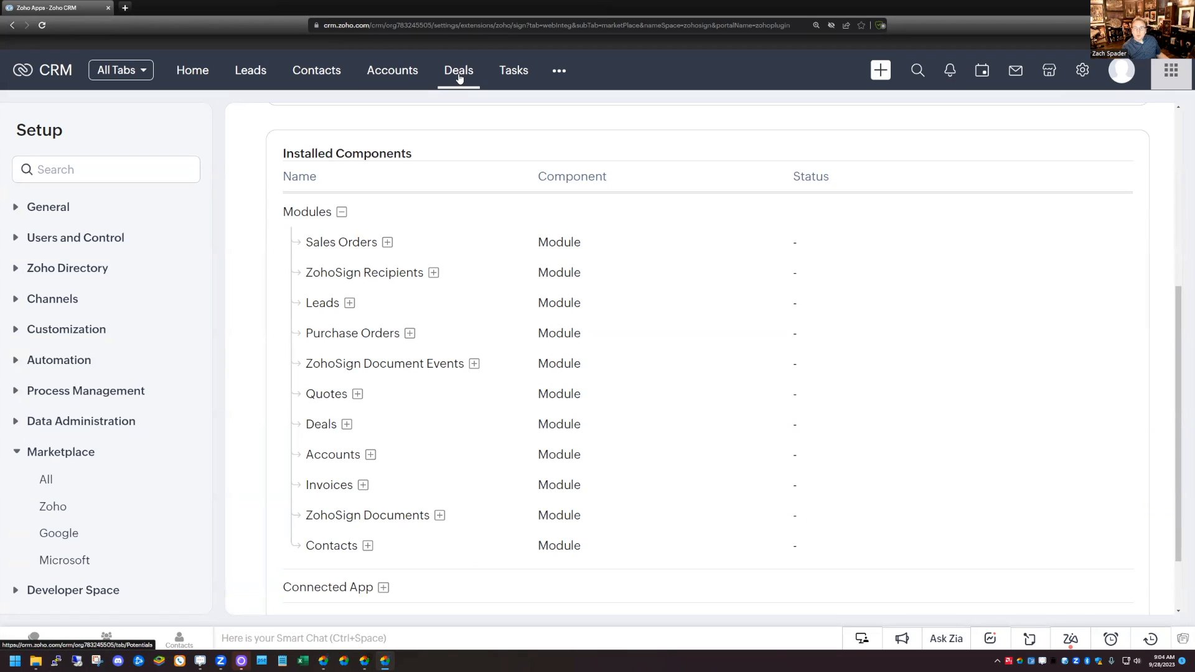
Open the Example deal from the Deals list and choose Send with Zoho Sign.
left_click(458, 71)
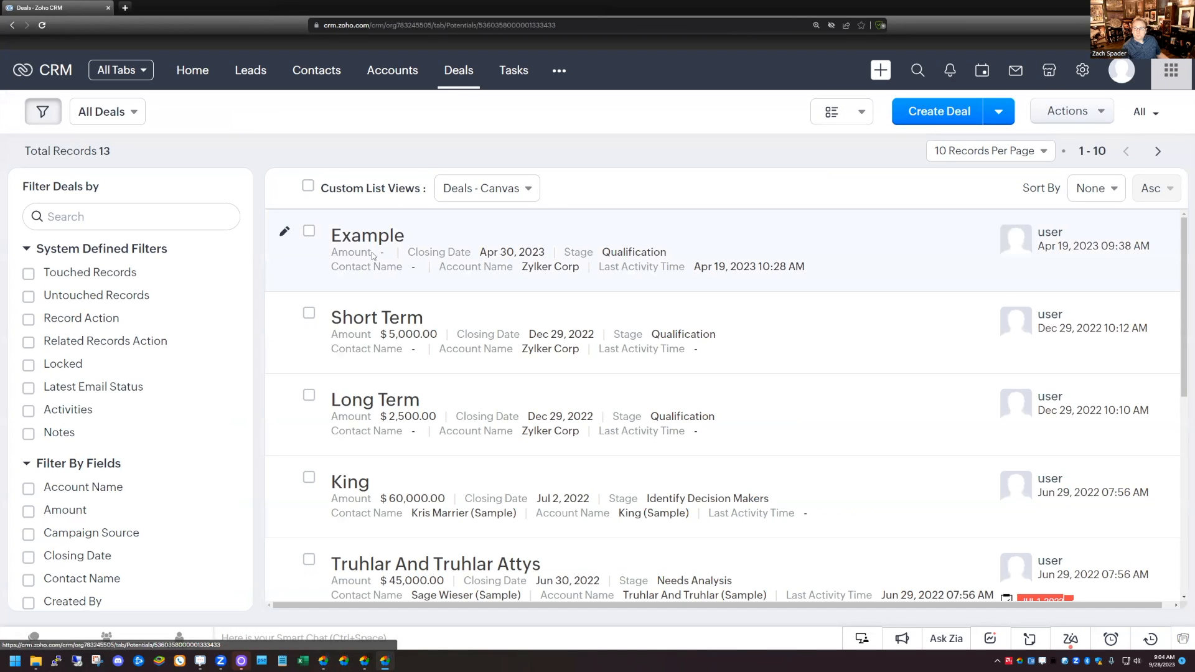
left_click(367, 234)
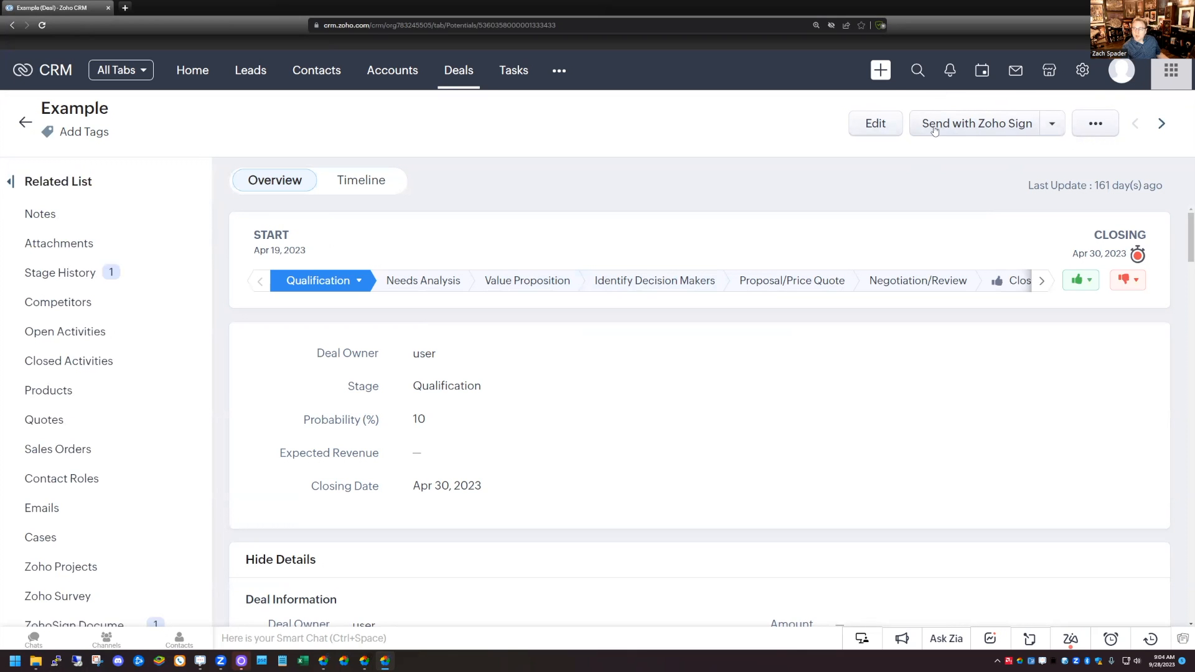
mouse_move(976, 123)
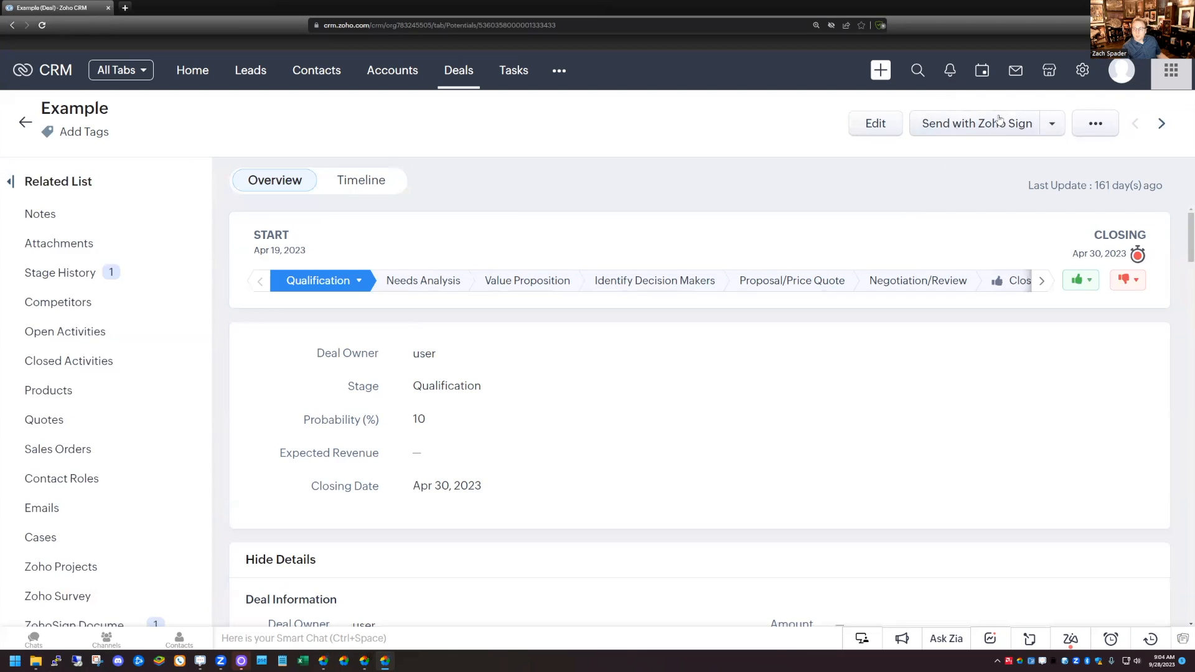
left_click(976, 123)
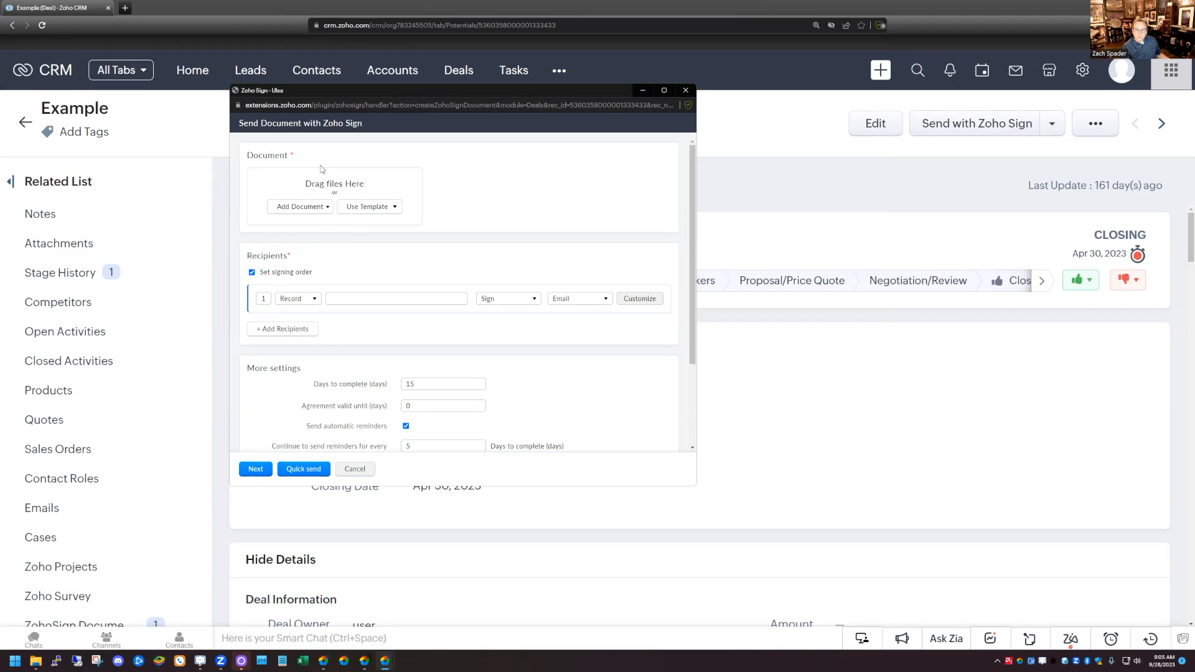
Generate Proposal.pdf from the Proposal.zdoc mail-merge template as the request's document.
left_click(300, 207)
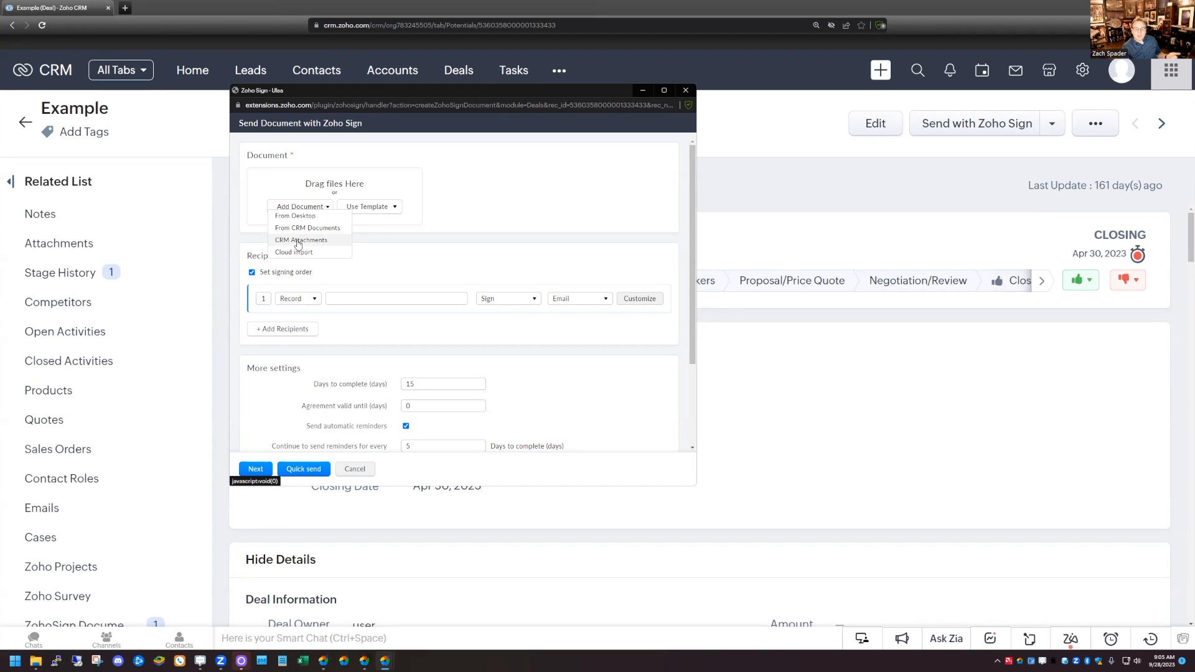
mouse_move(293, 251)
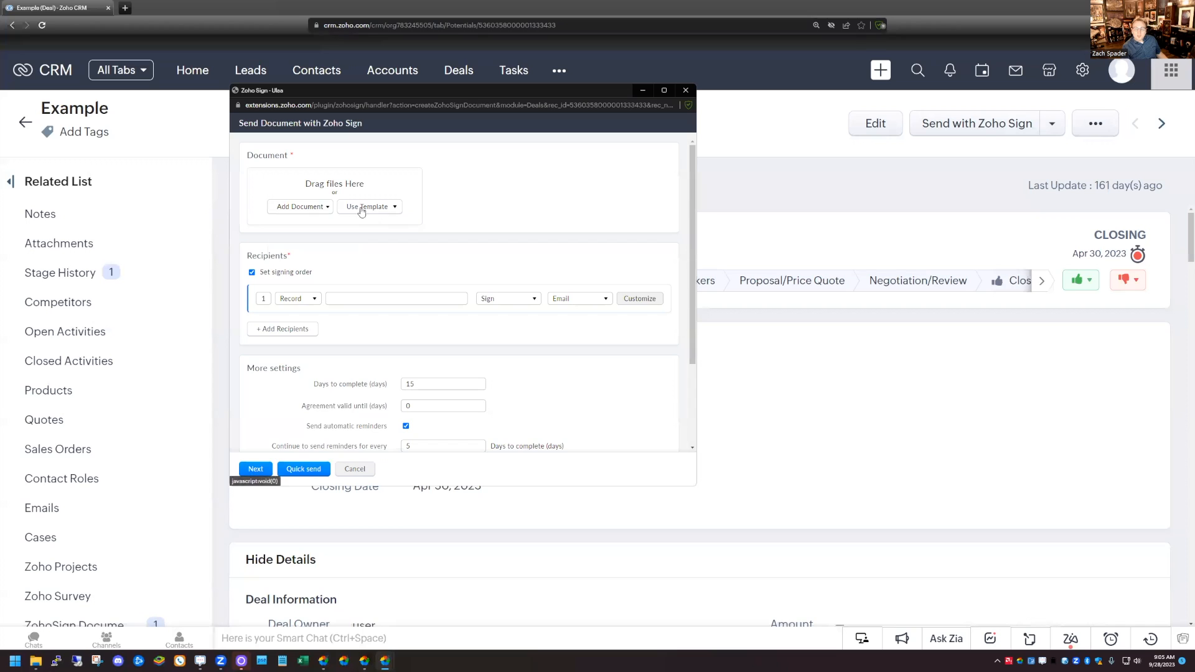
left_click(370, 206)
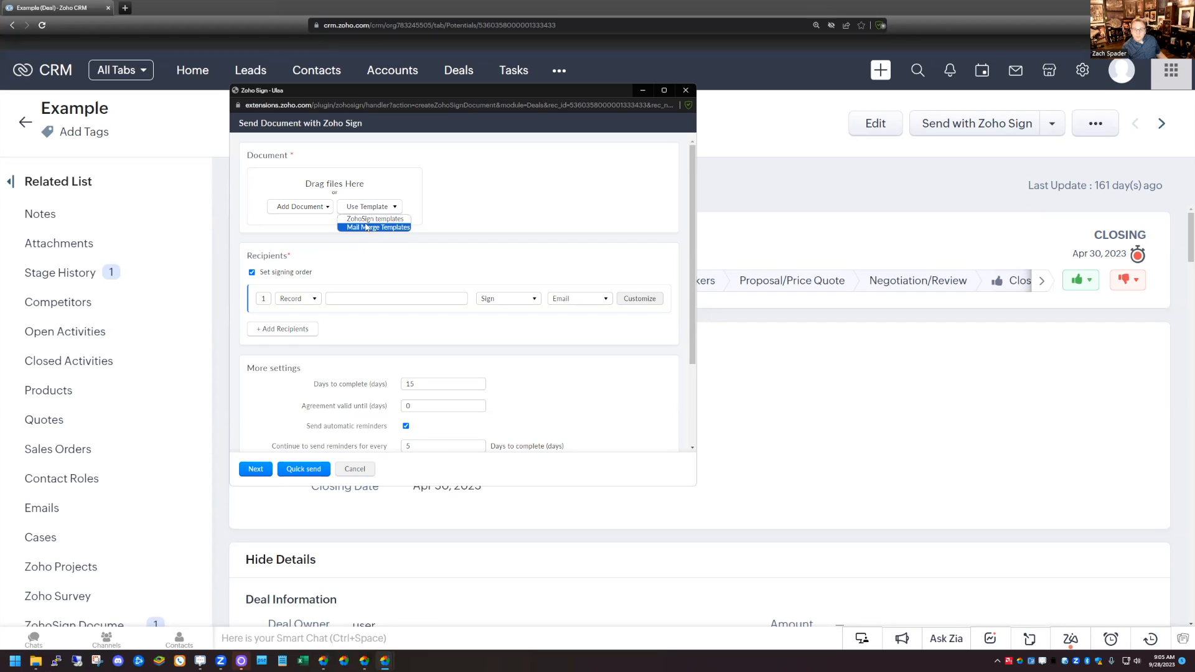
left_click(375, 227)
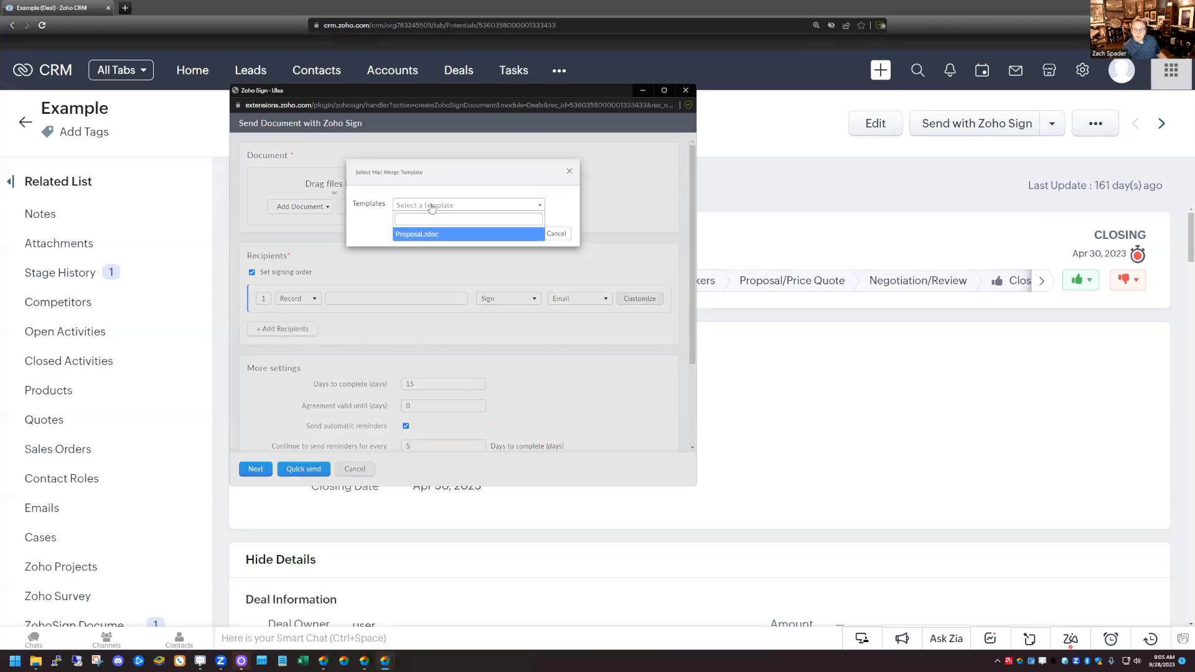
left_click(417, 234)
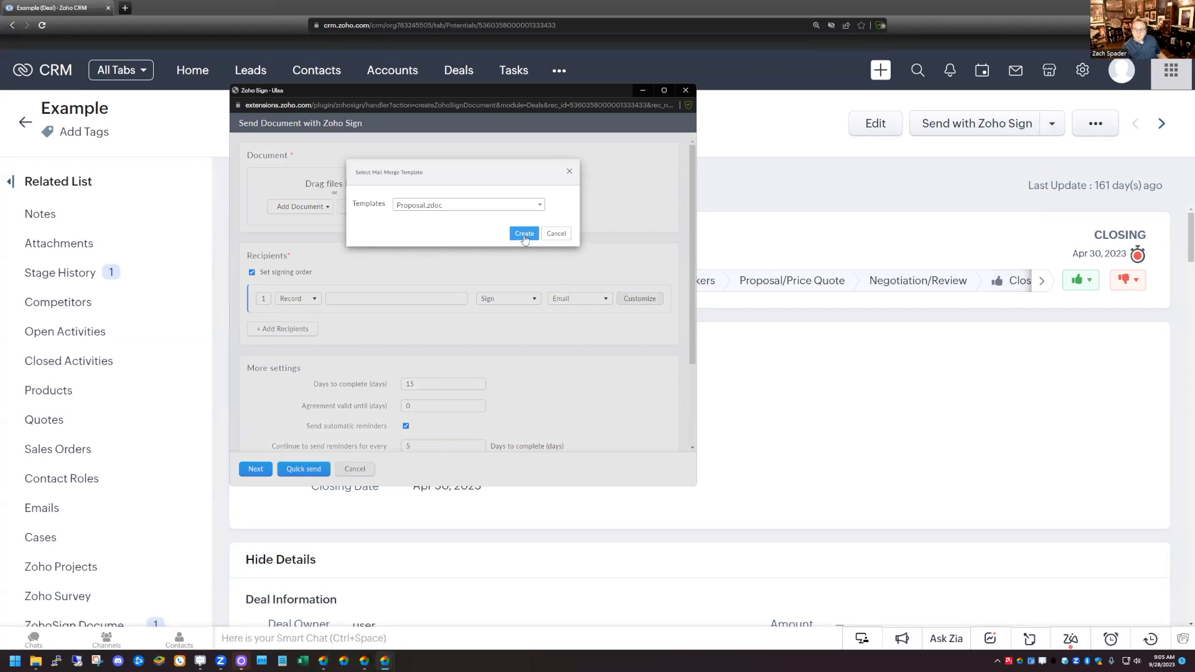
left_click(524, 234)
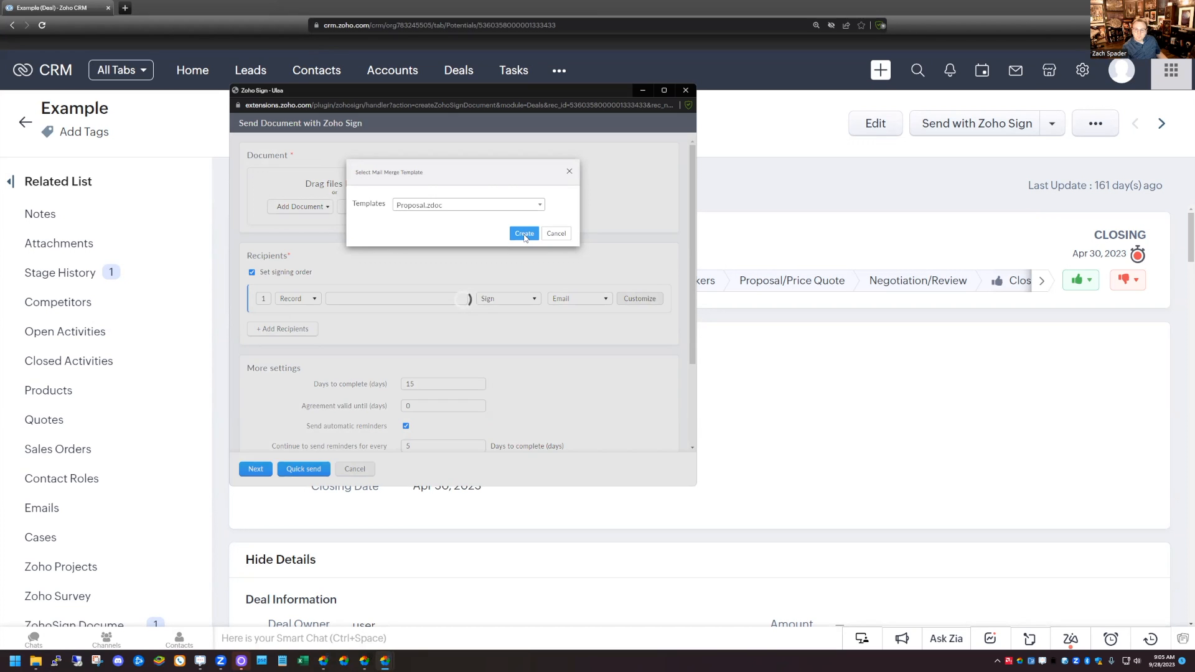
left_click(524, 234)
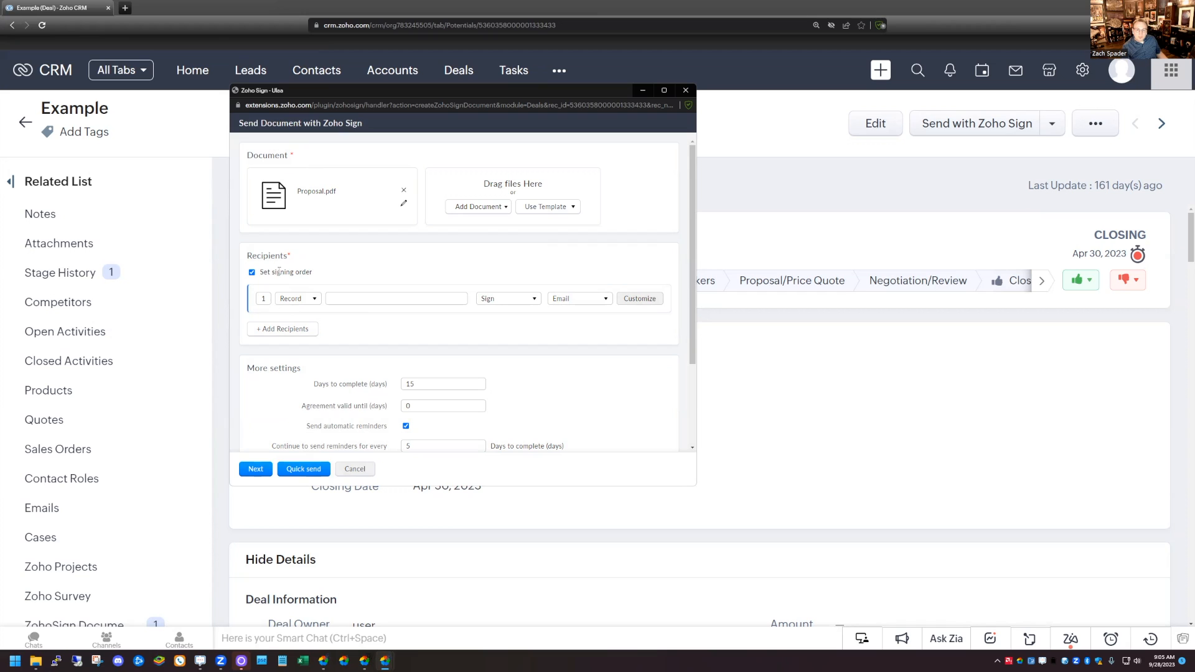
left_click(298, 298)
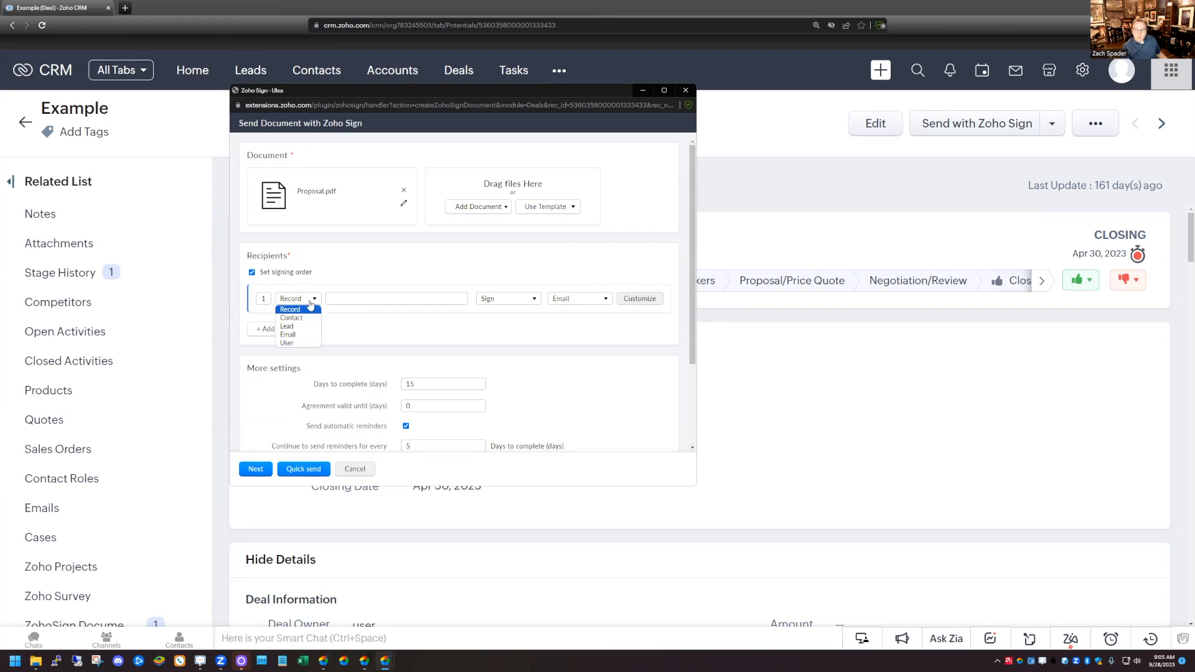
mouse_move(353, 312)
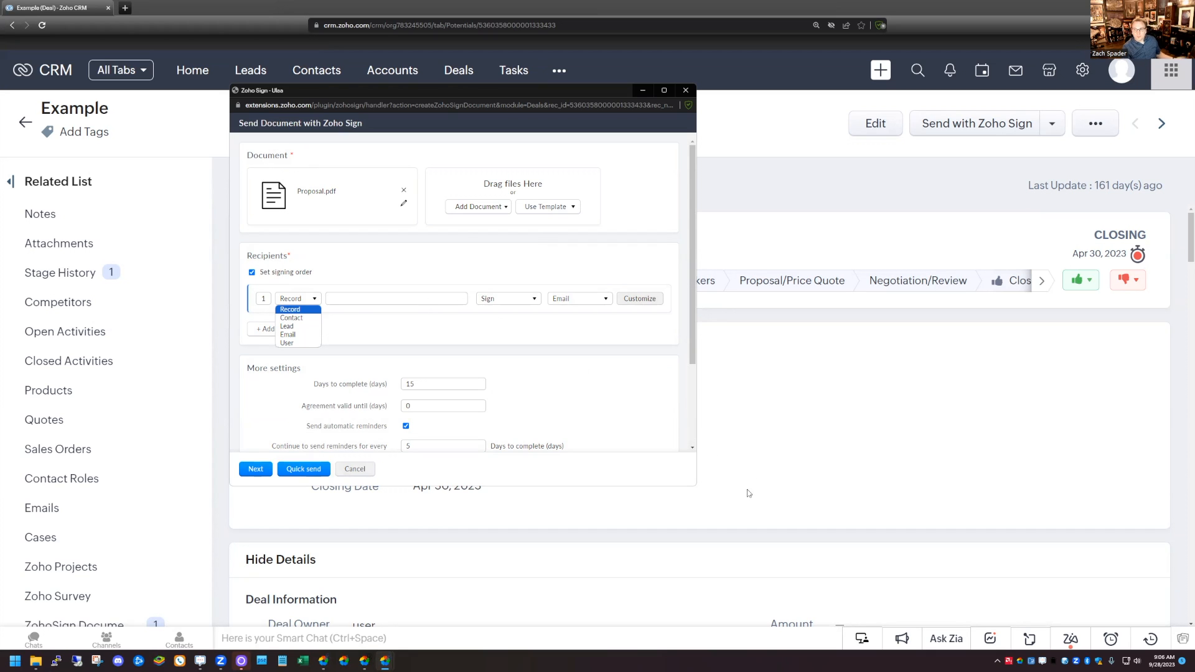
mouse_move(291, 318)
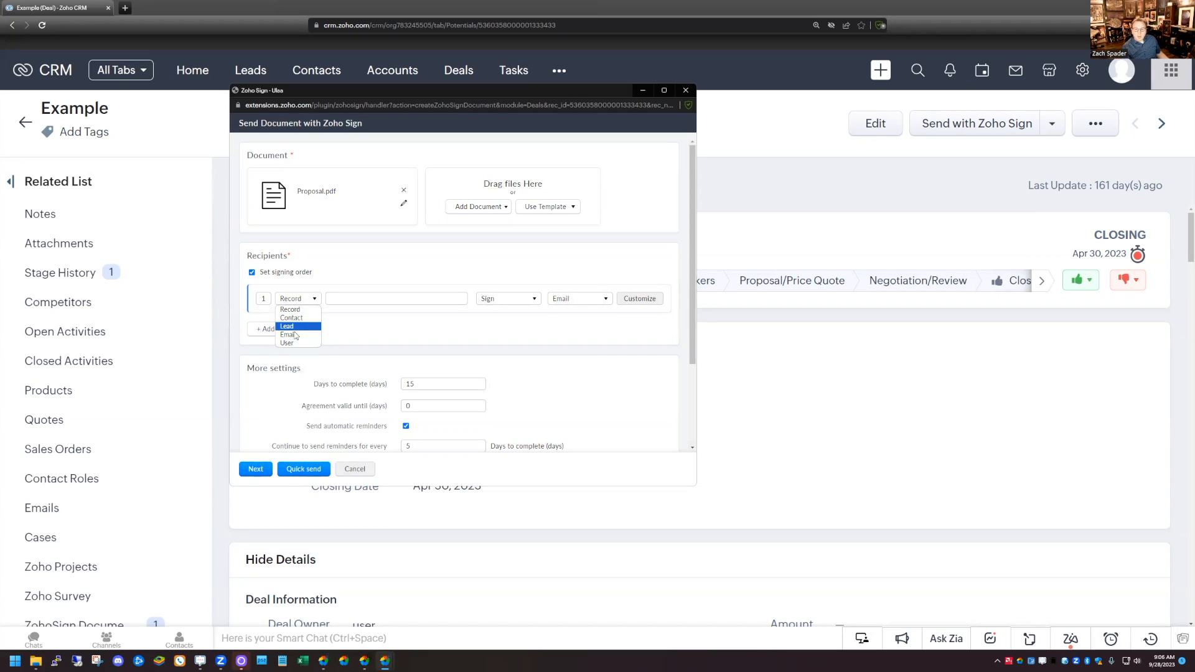
left_click(288, 336)
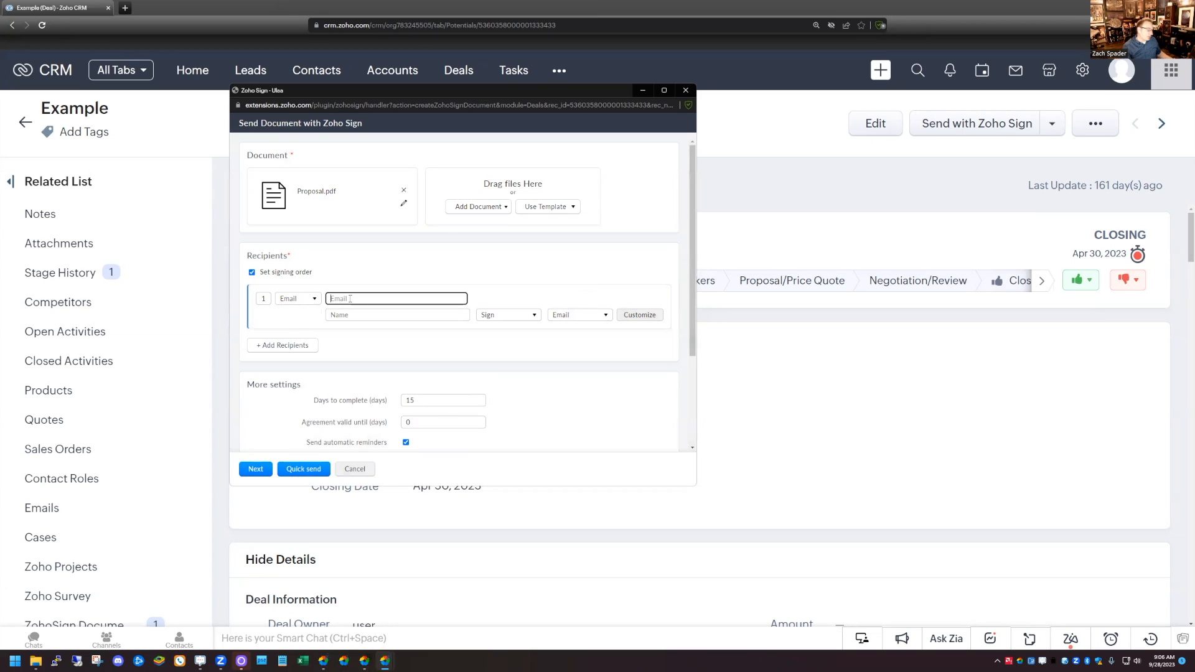
type("s")
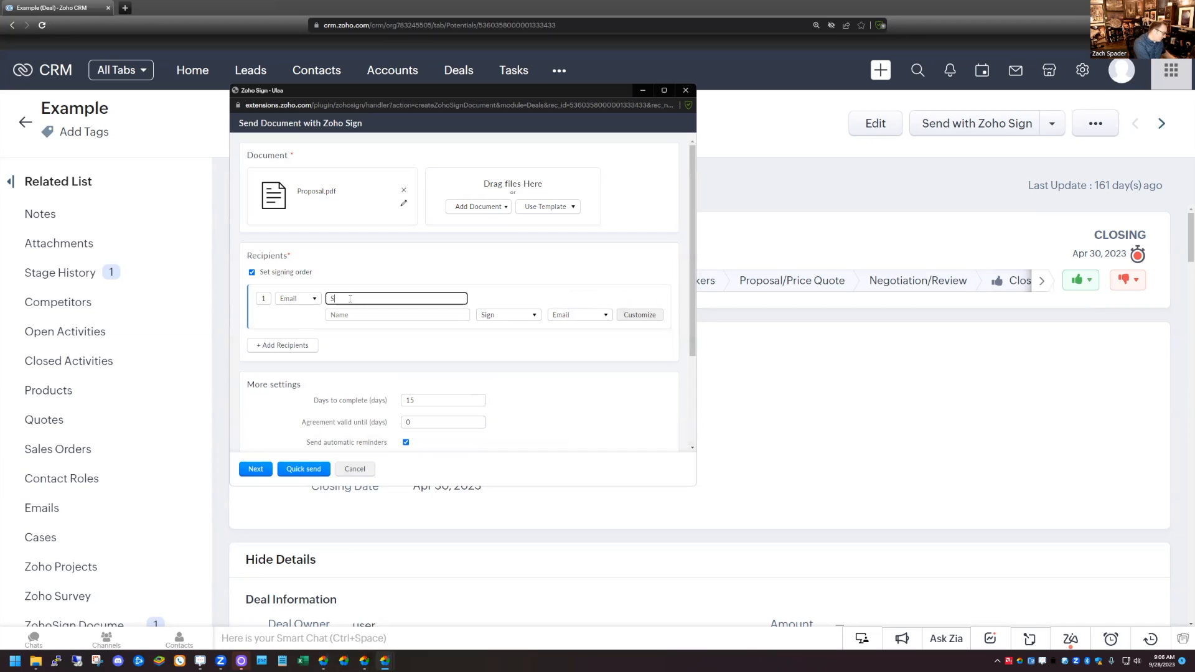
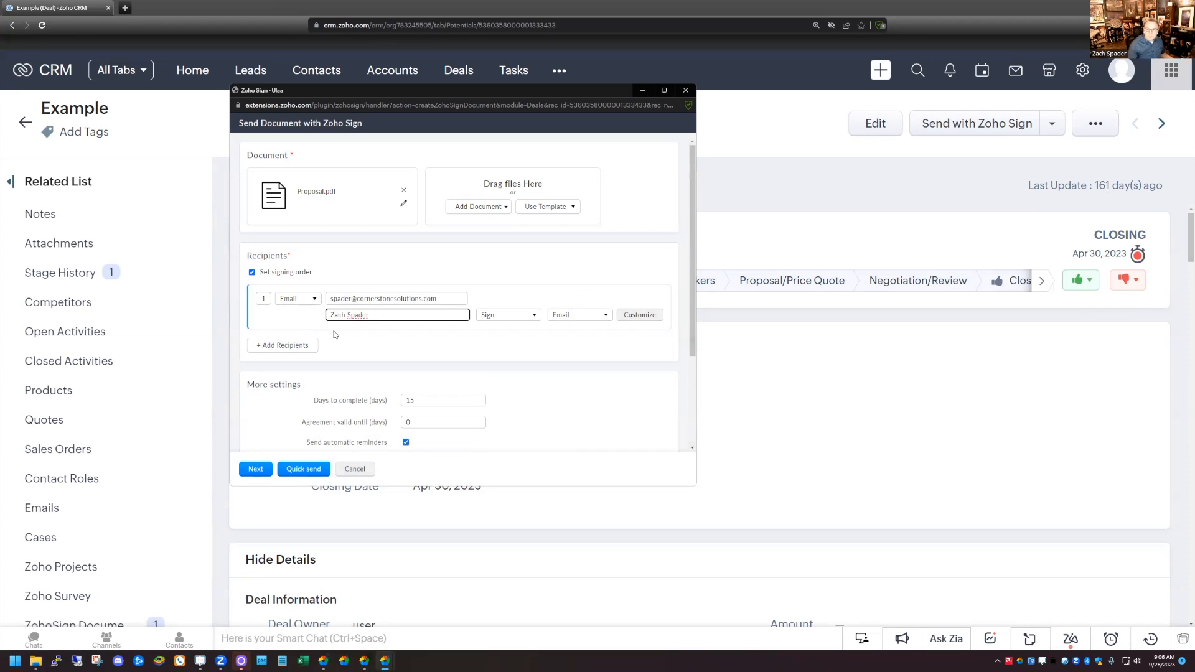
mouse_move(360, 356)
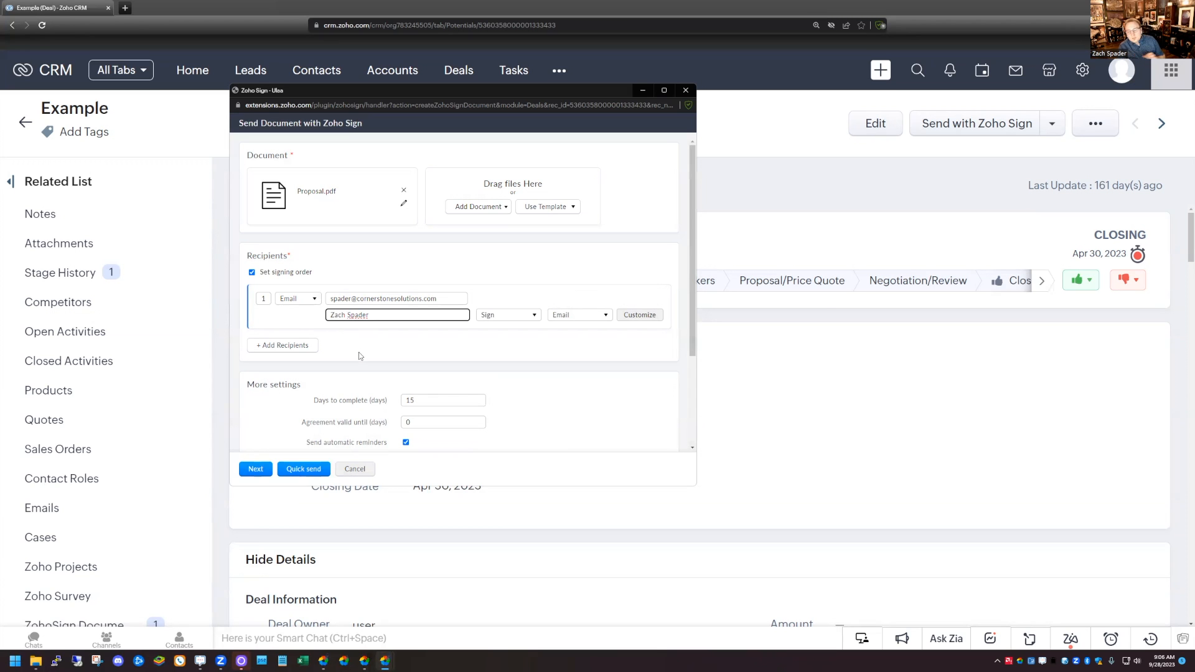
mouse_move(437, 95)
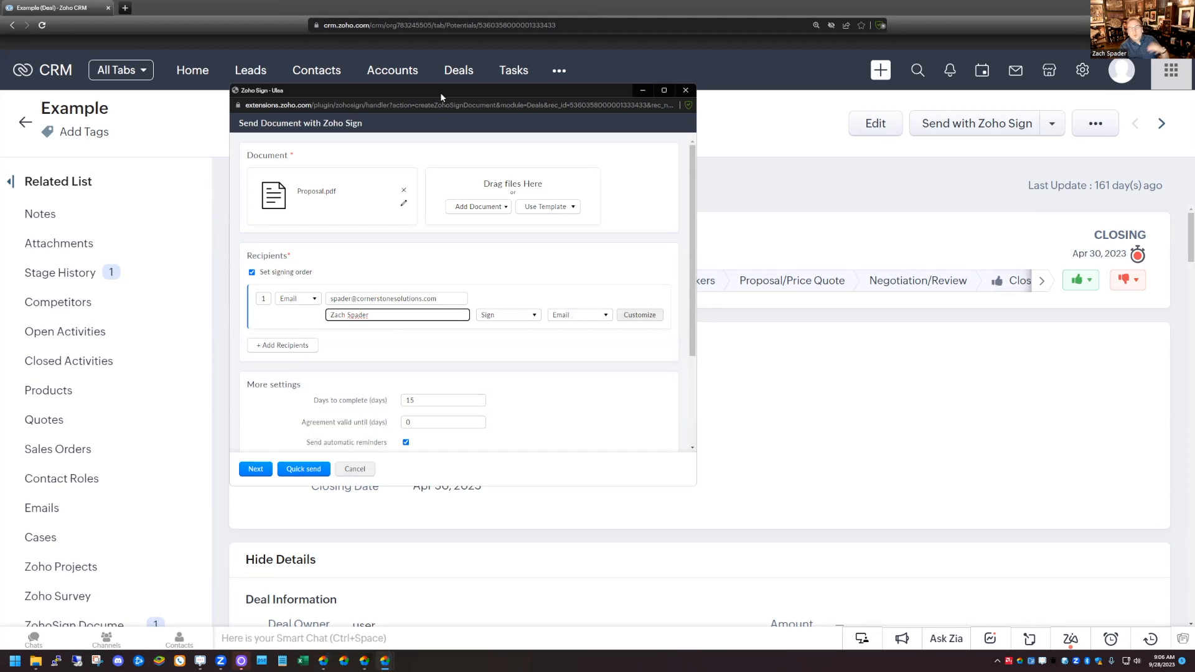
mouse_move(445, 146)
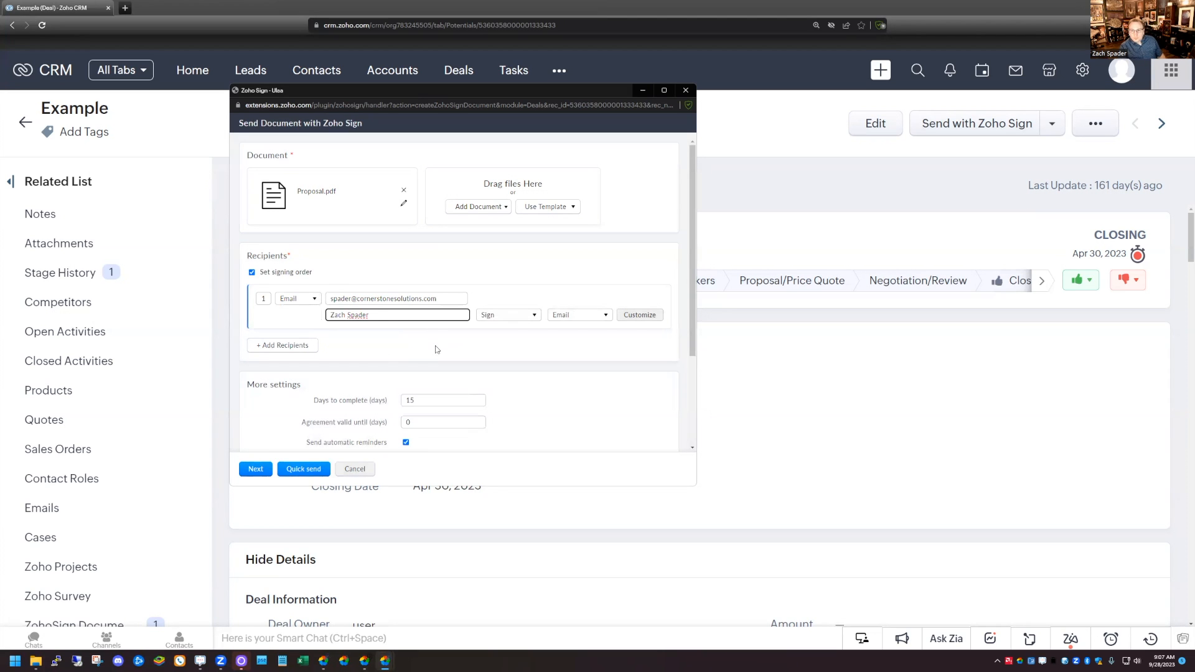
scroll("down", 3)
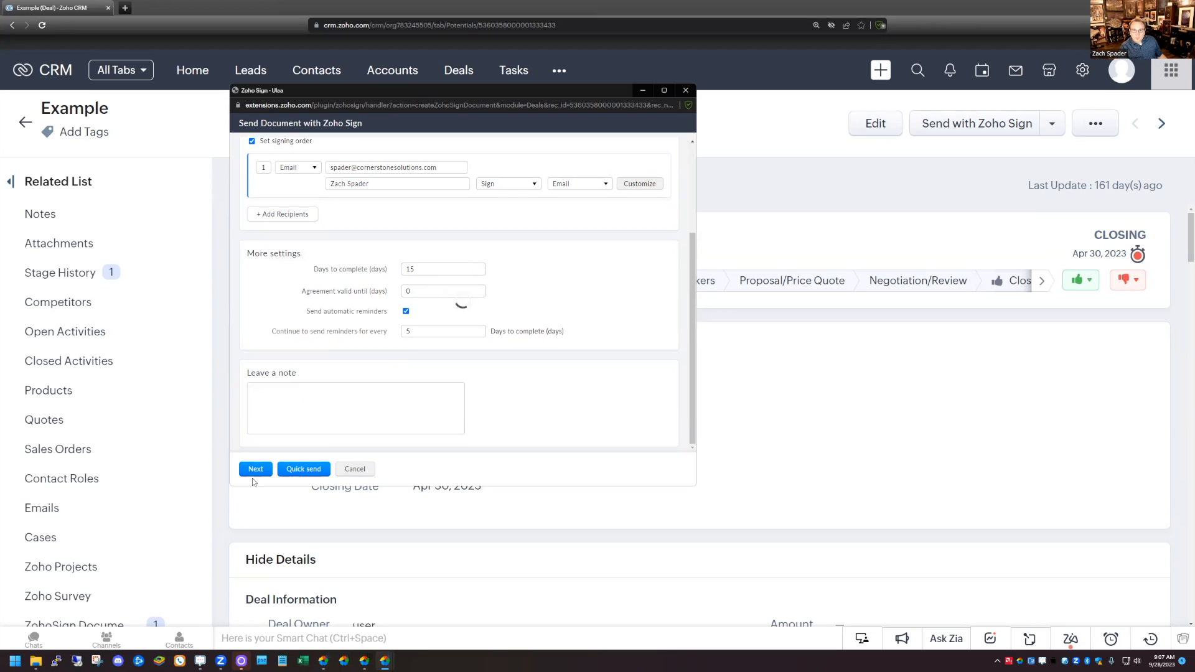
Continue to Zoho Sign's Edit document details page for Proposal.pdf.
left_click(255, 468)
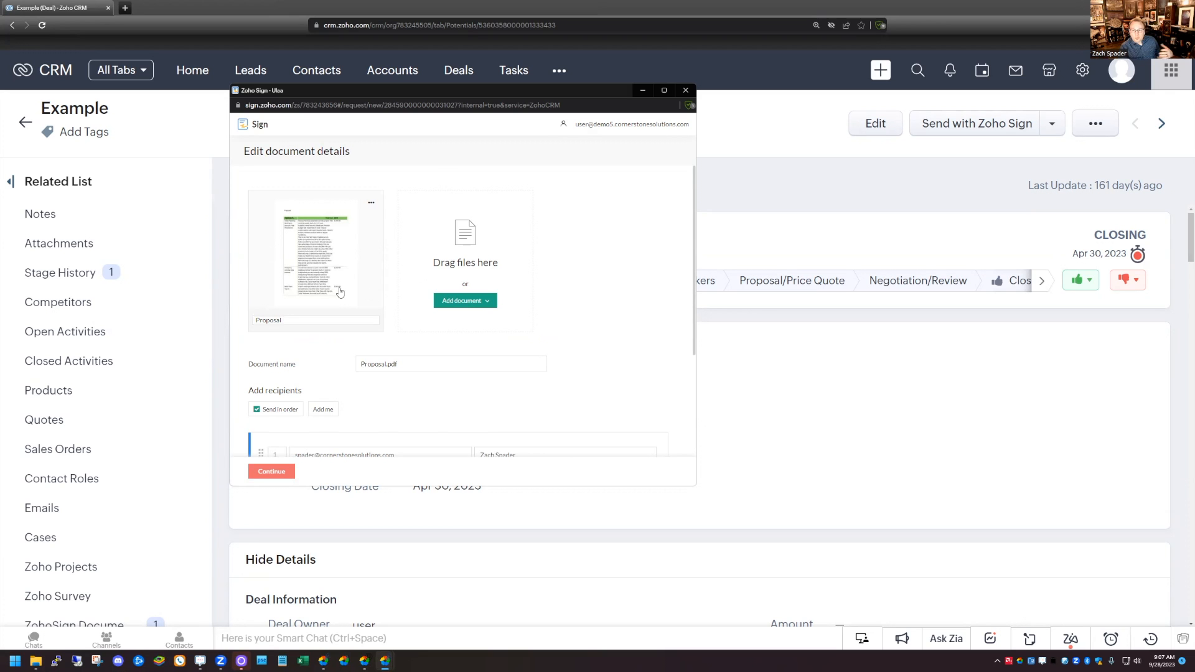
mouse_move(312, 298)
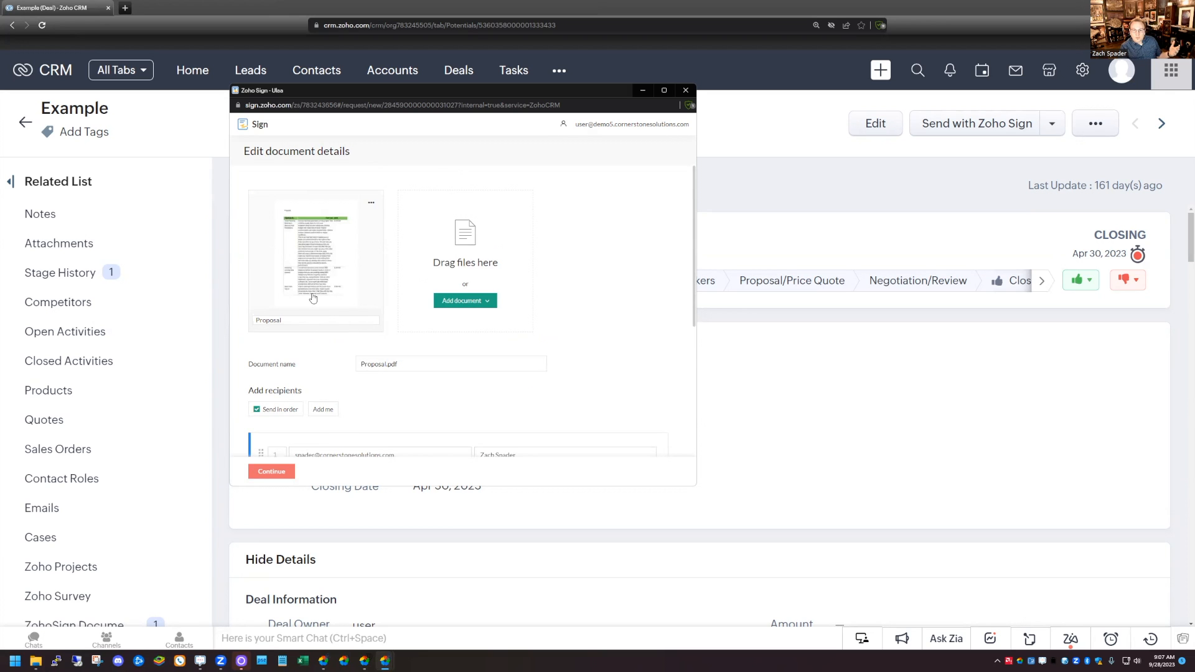
mouse_move(320, 262)
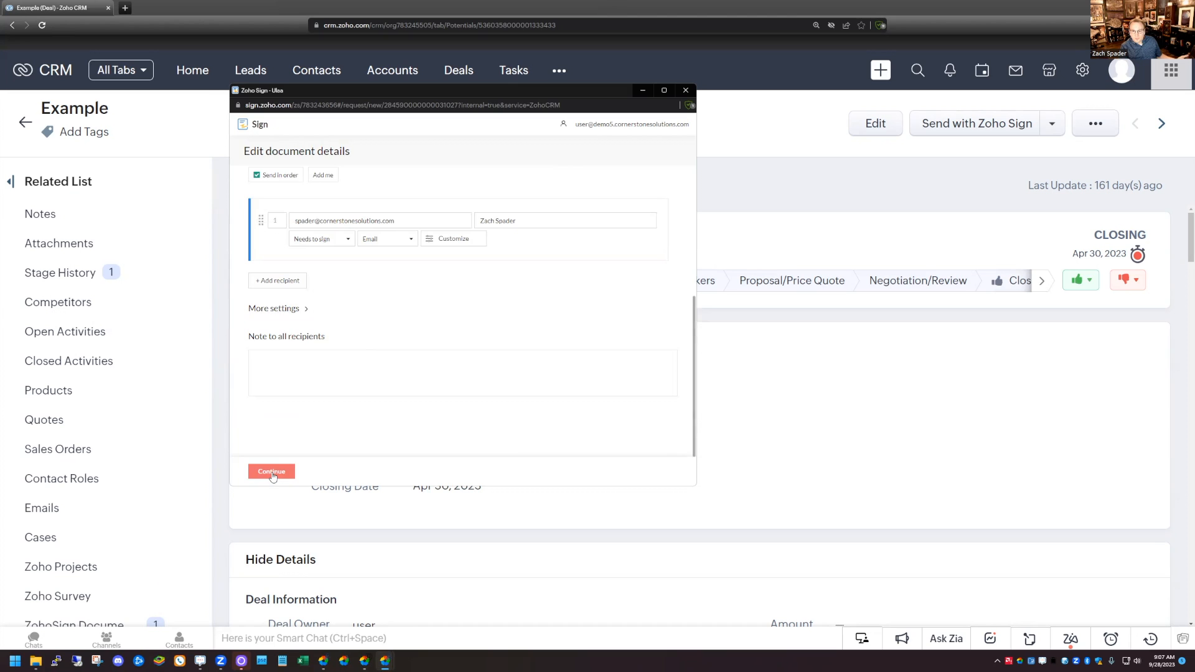
Open field placement and scroll the three-page Proposal to the Option A–C checkboxes.
left_click(271, 471)
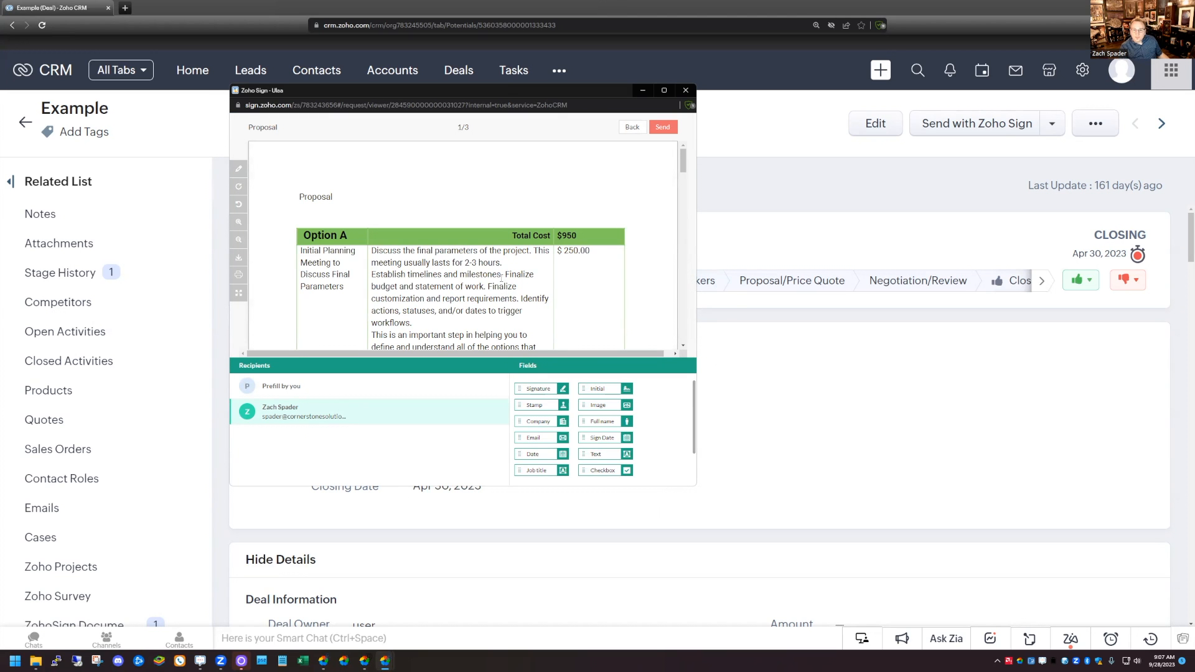
scroll("down", 3)
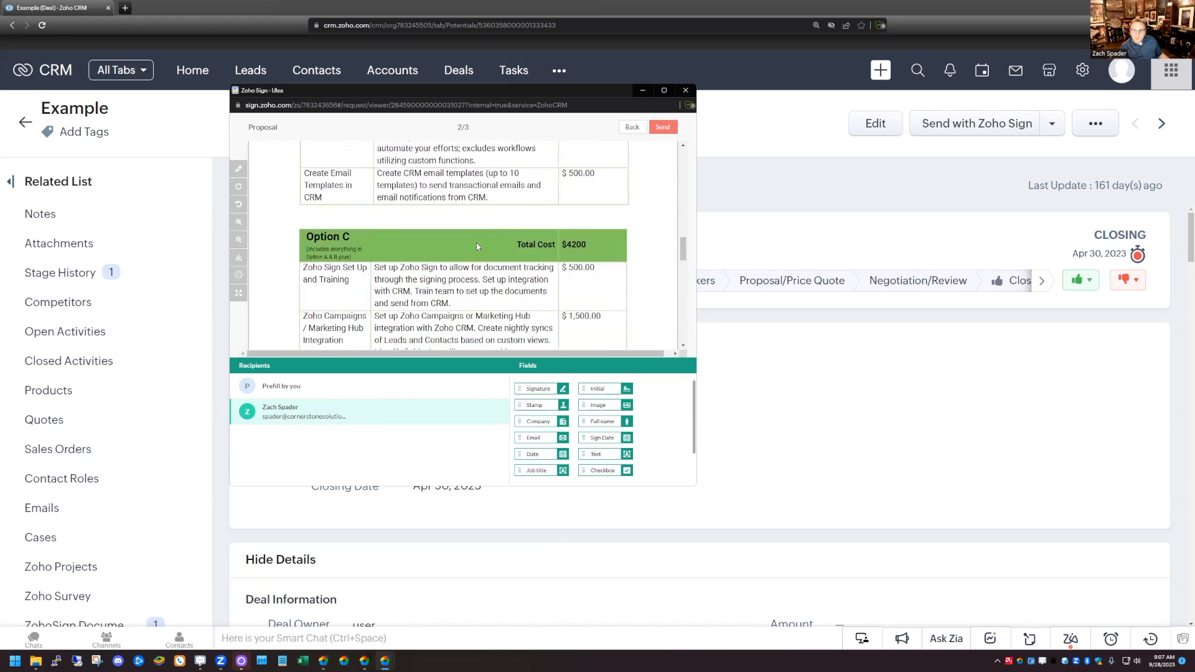
scroll("down", 3)
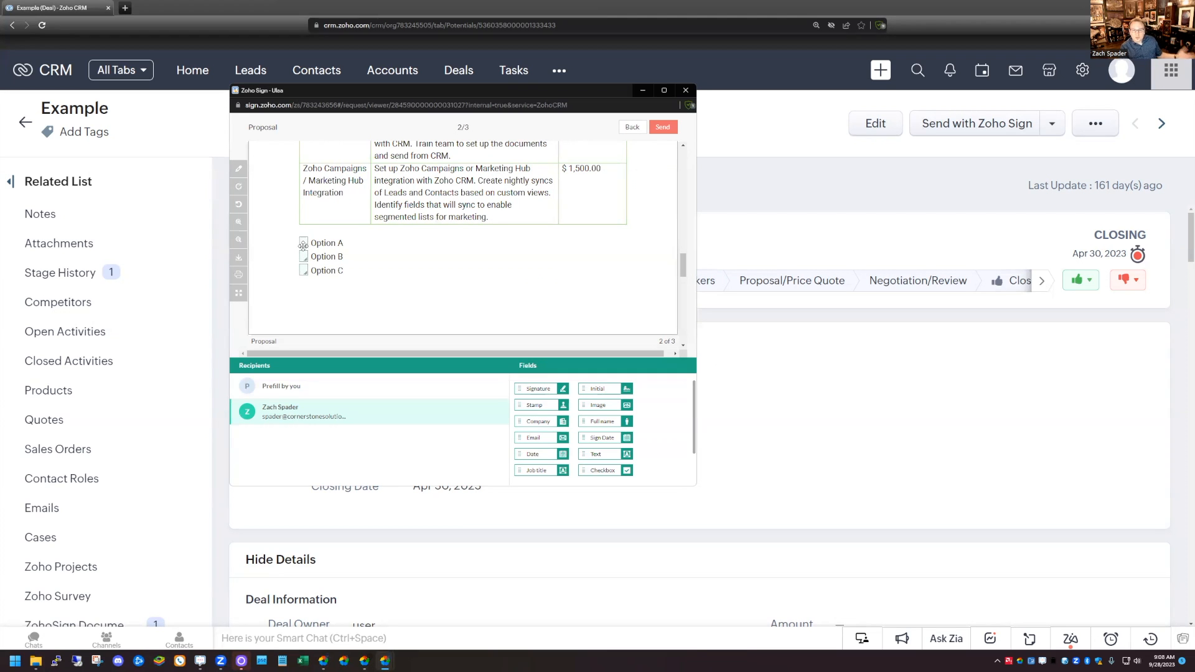
scroll("down", 3)
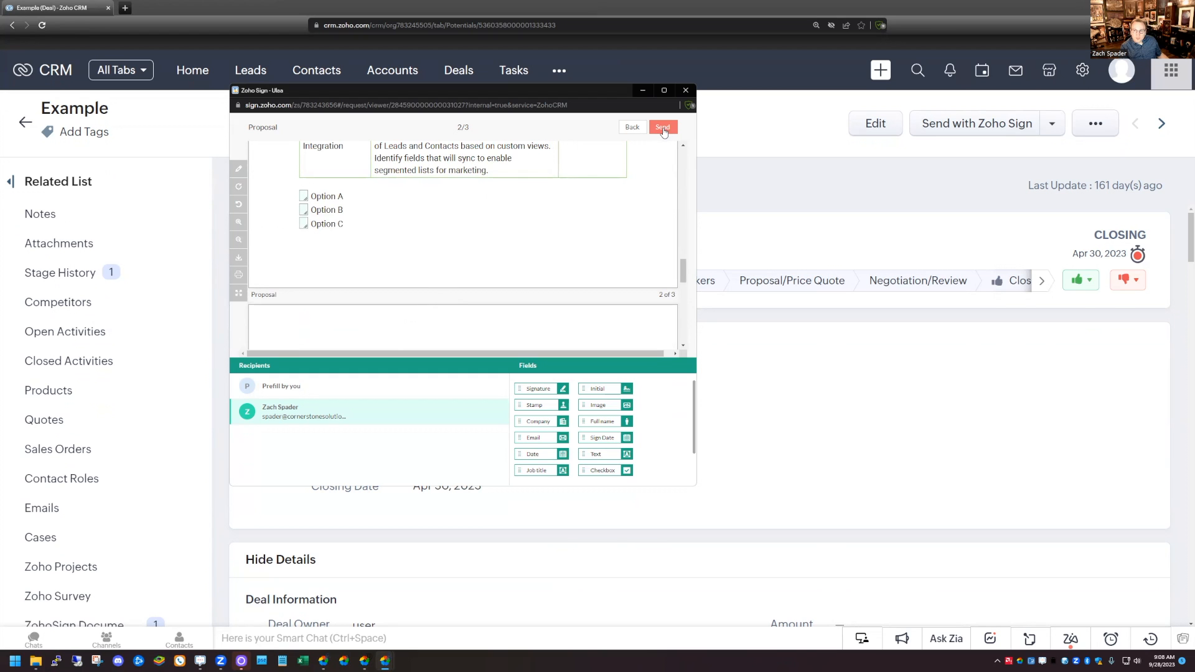
Send Proposal.pdf and confirm the four signer fields in the Confirm details dialog.
left_click(661, 127)
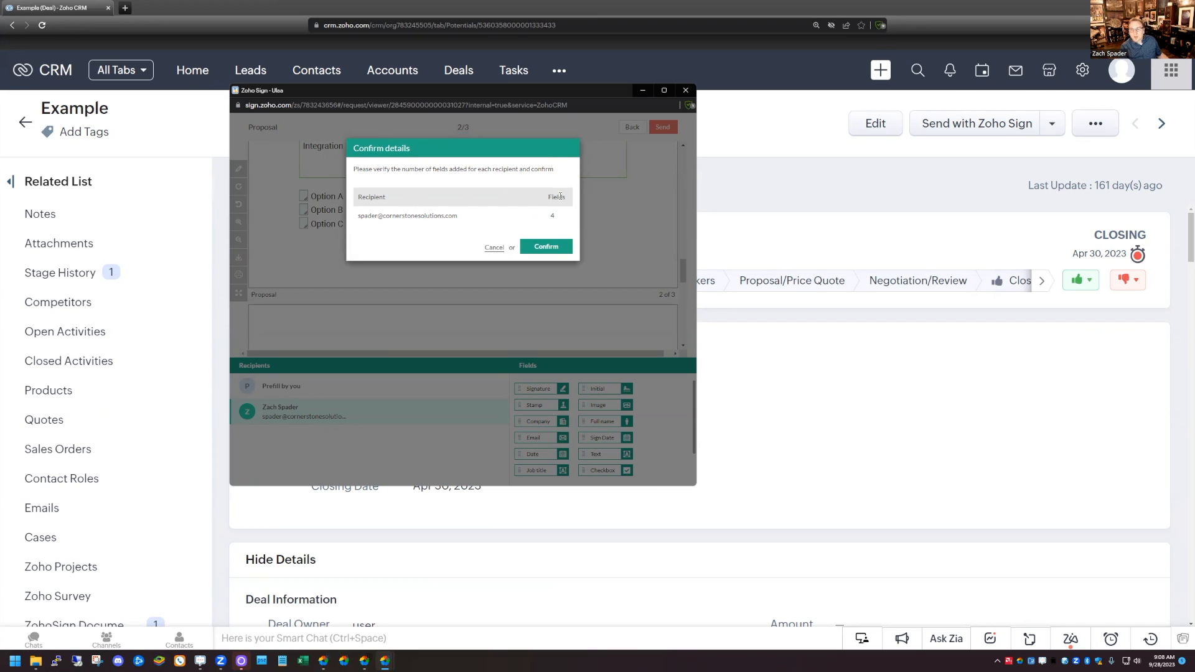
mouse_move(502, 230)
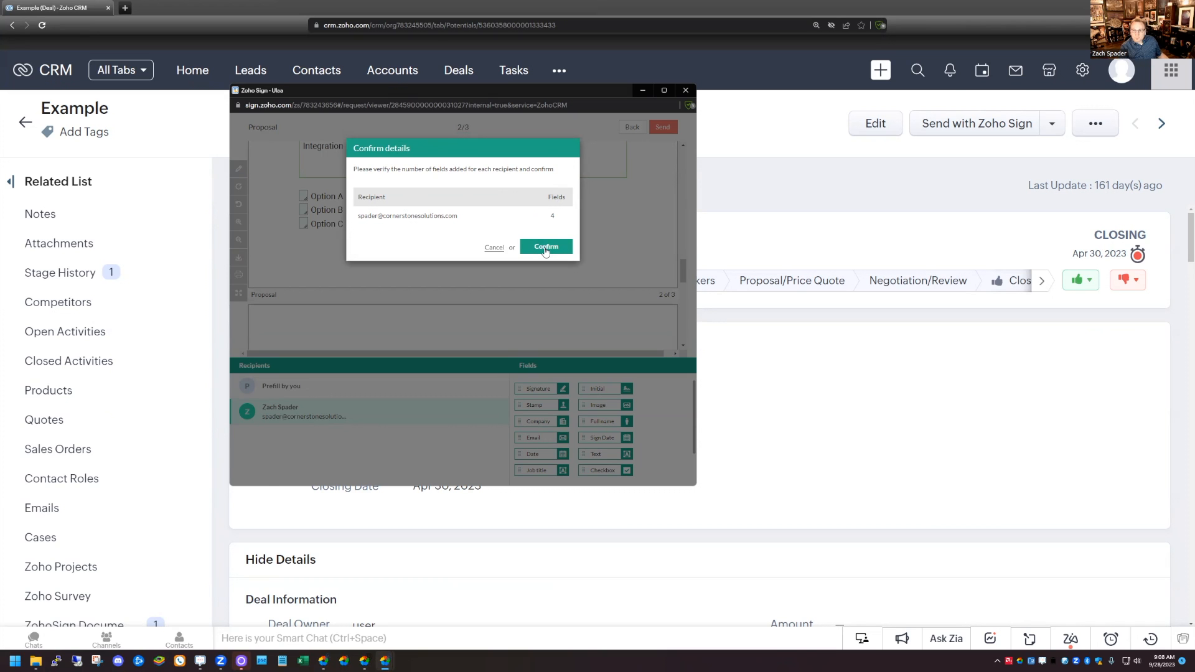
left_click(545, 247)
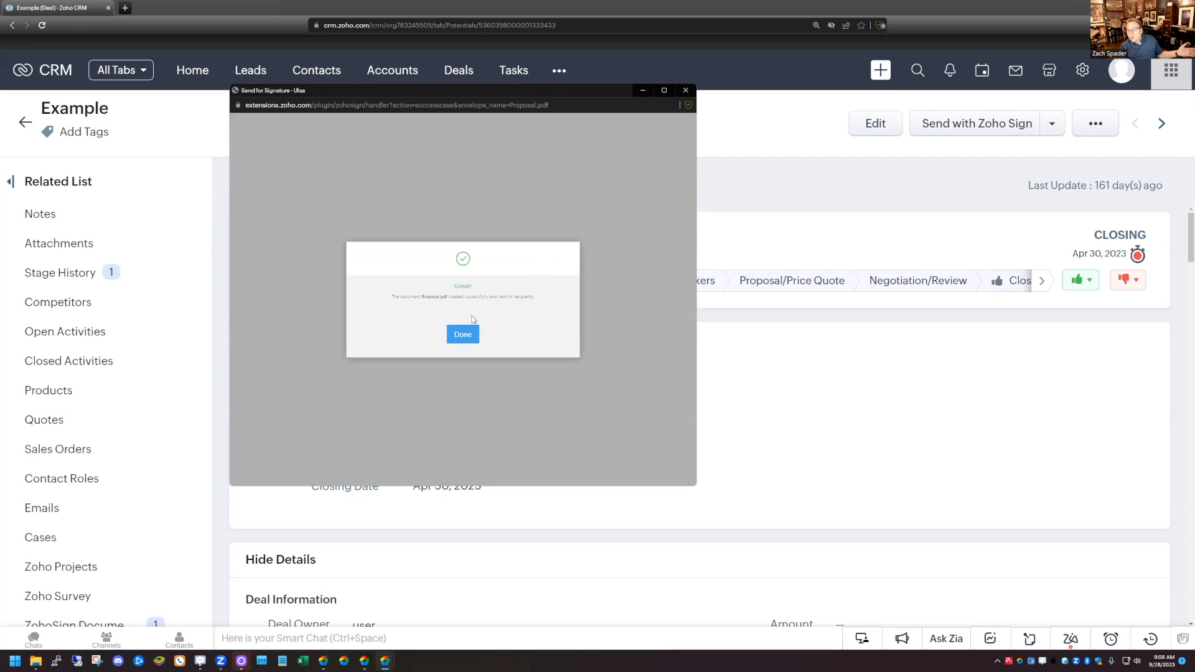
mouse_move(463, 335)
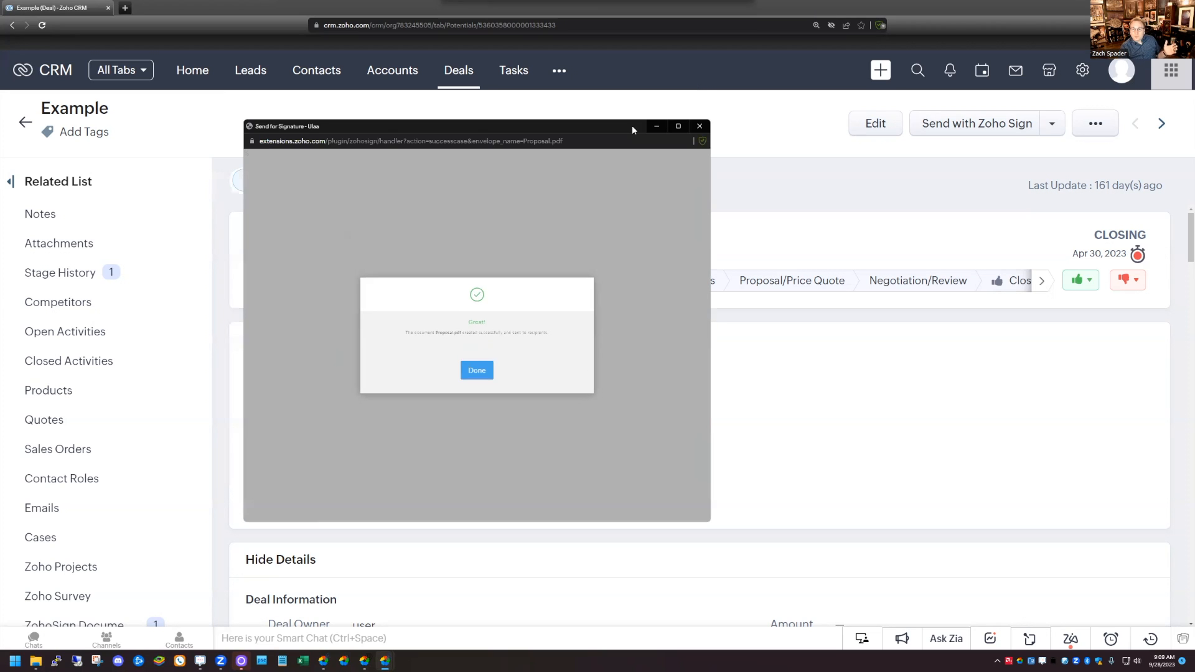
Dismiss the success popup and scroll the Example deal to Deal Information (Stage: Qualification).
left_click(475, 370)
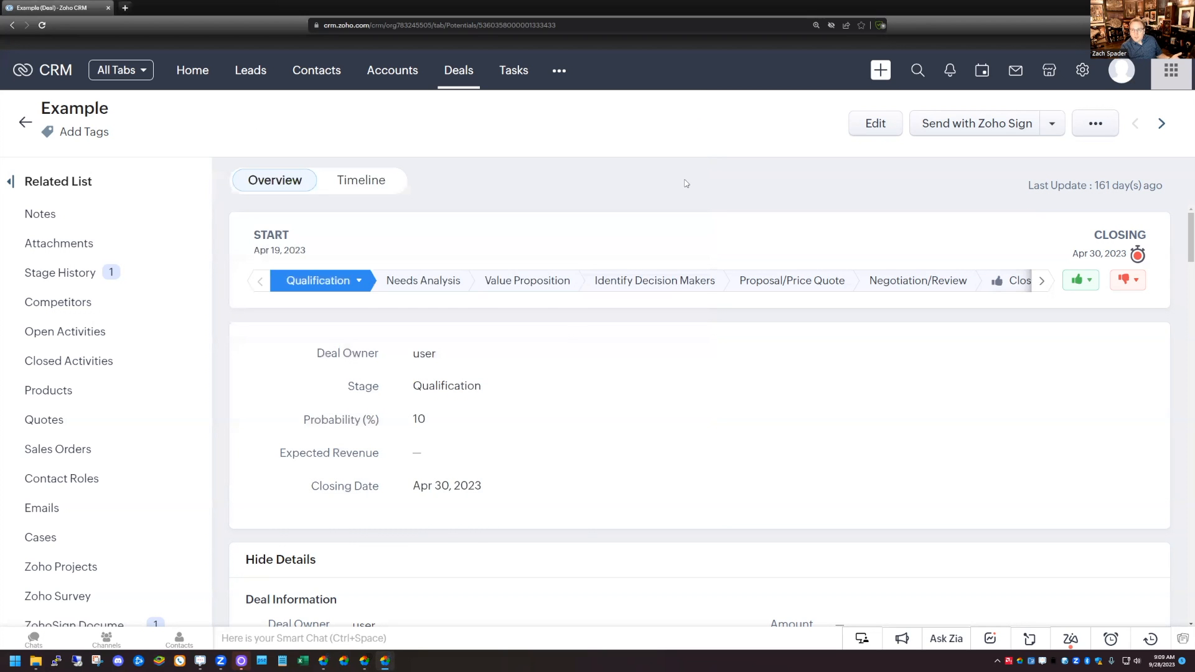
mouse_move(561, 218)
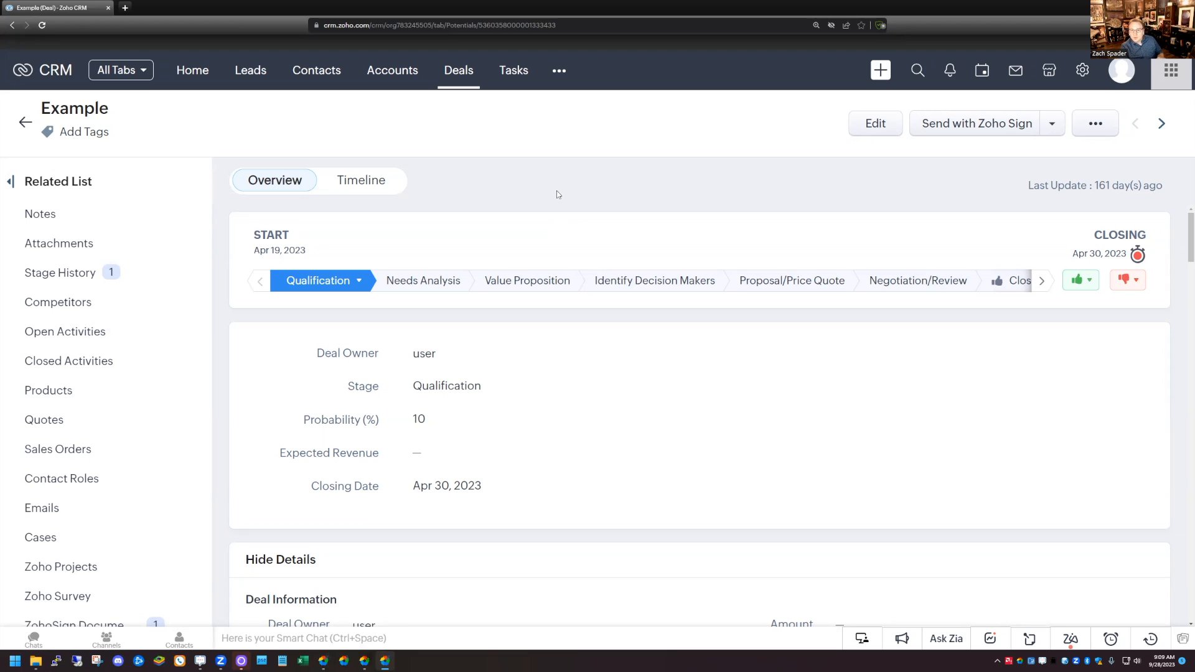
scroll("down", 3)
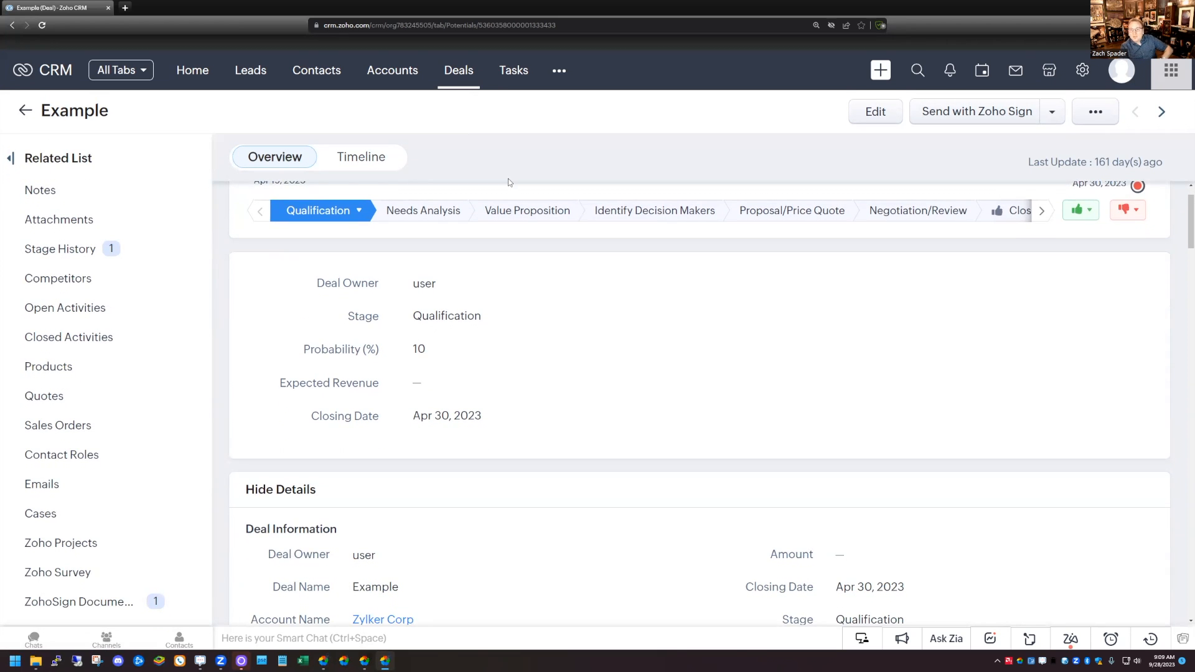
scroll("down", 3)
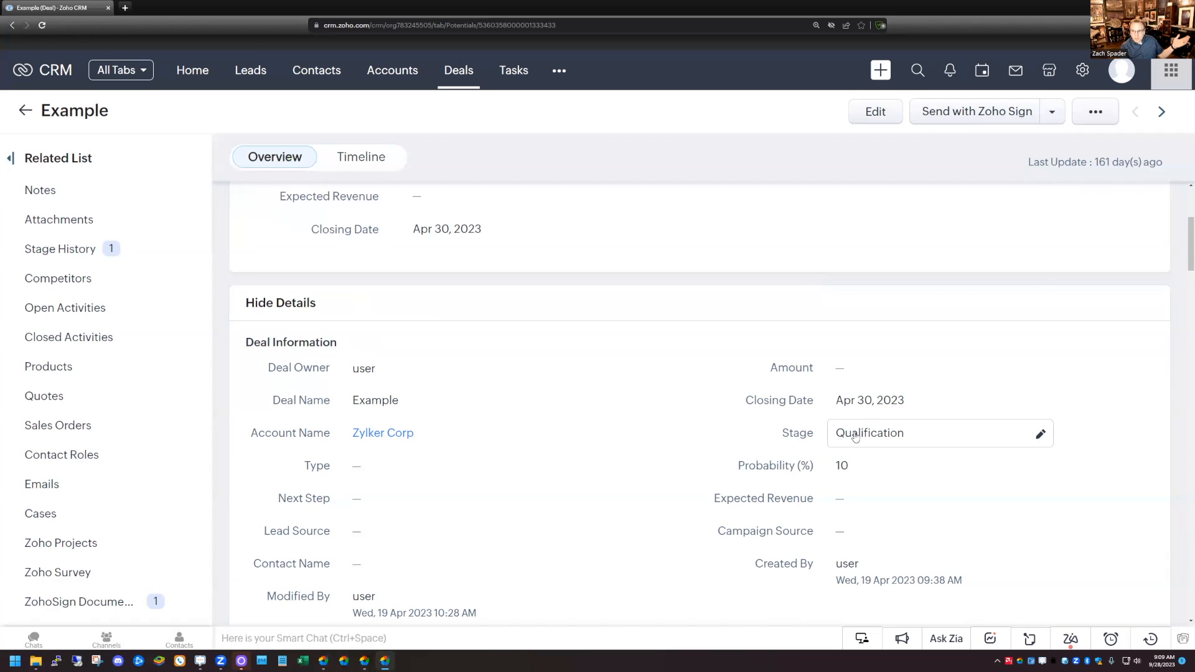
mouse_move(858, 437)
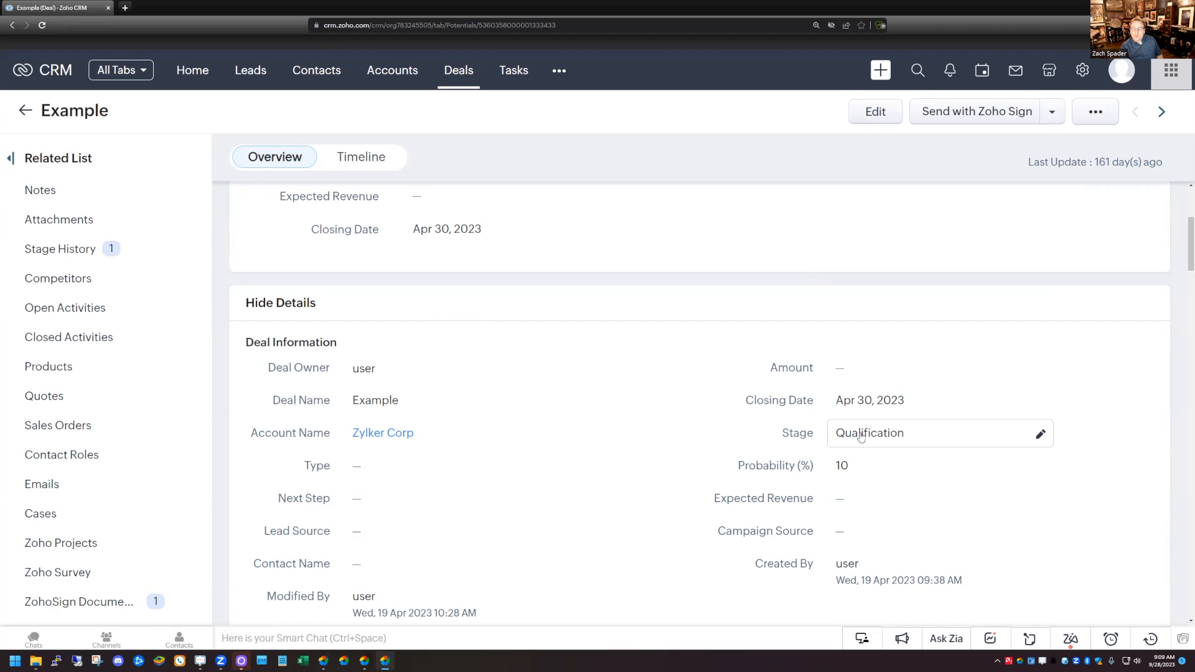
mouse_move(847, 441)
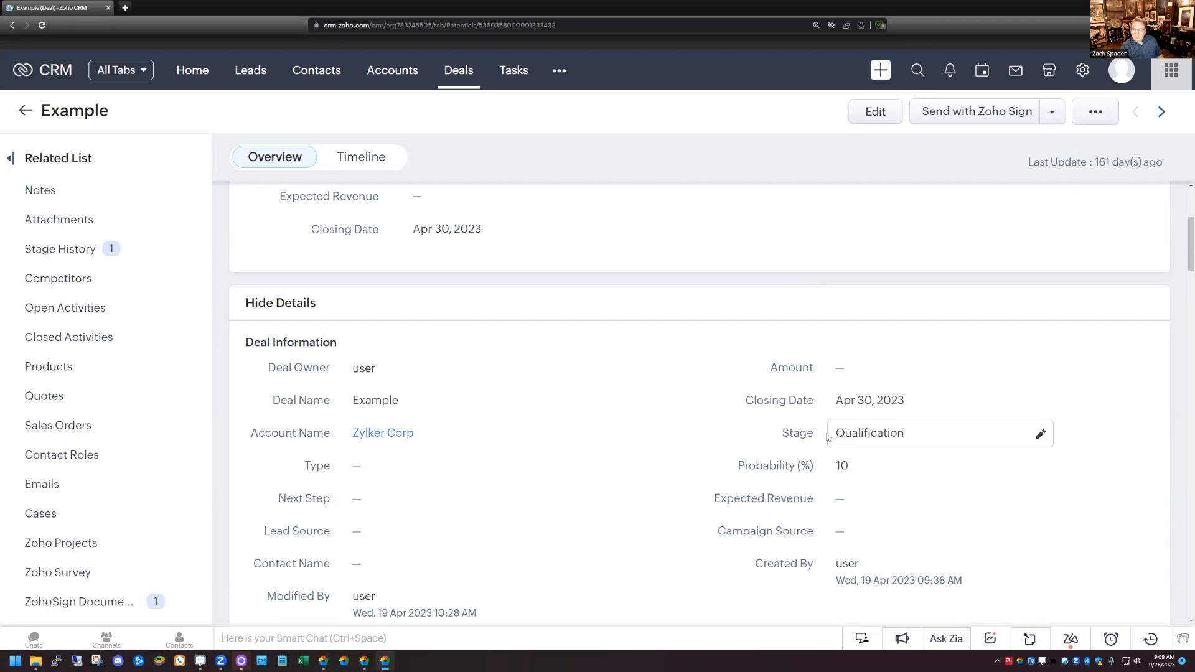
mouse_move(833, 437)
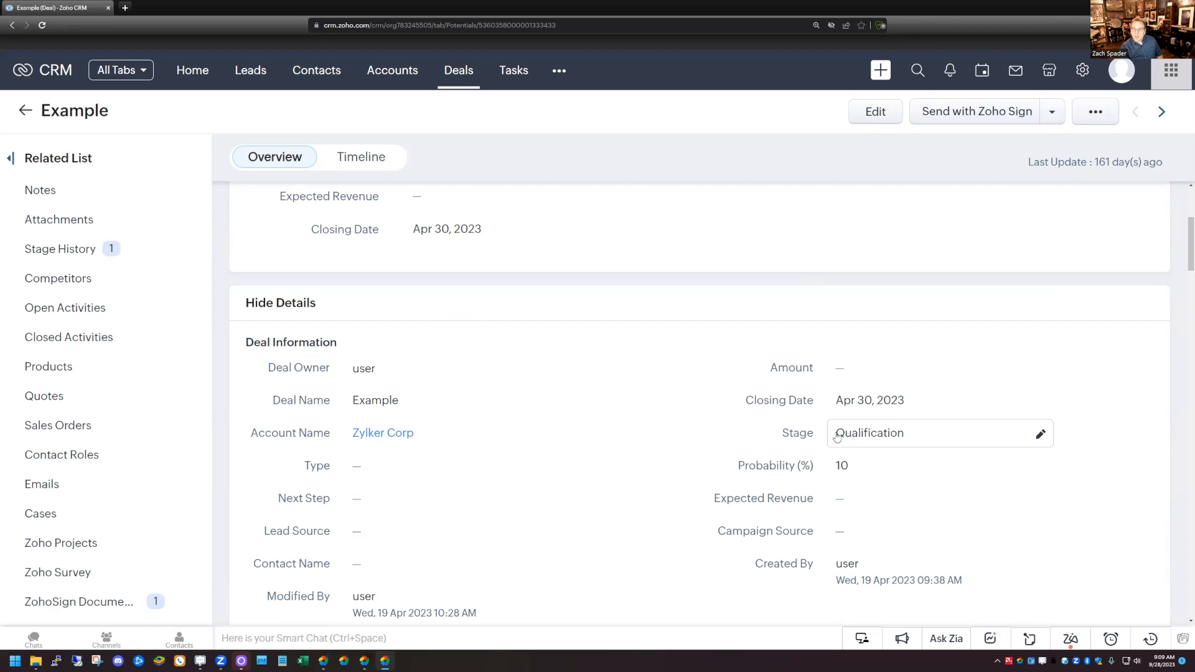